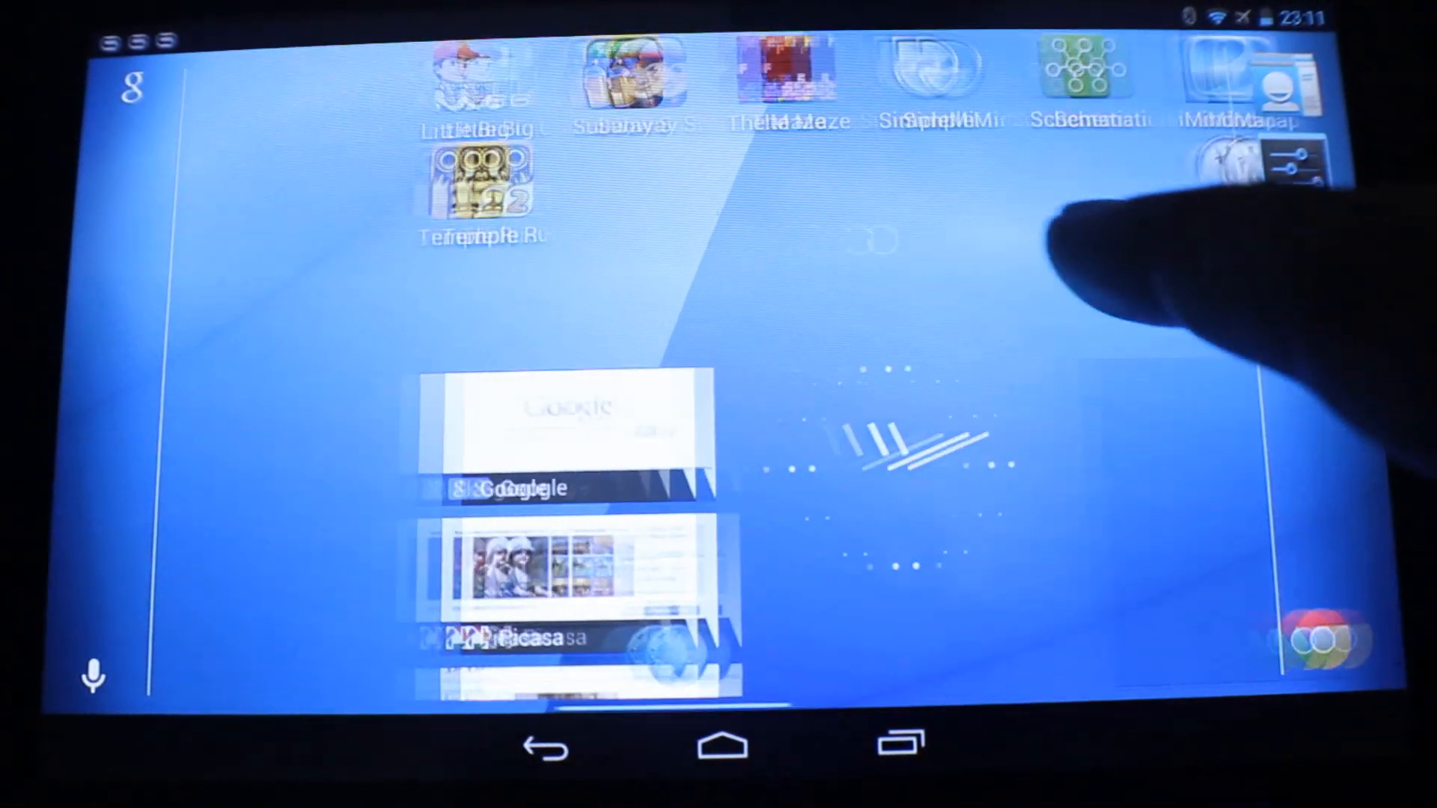
Launch Temple Run 2 from the home screen icon
{"action": "left_click", "coordinate": [481, 183]}
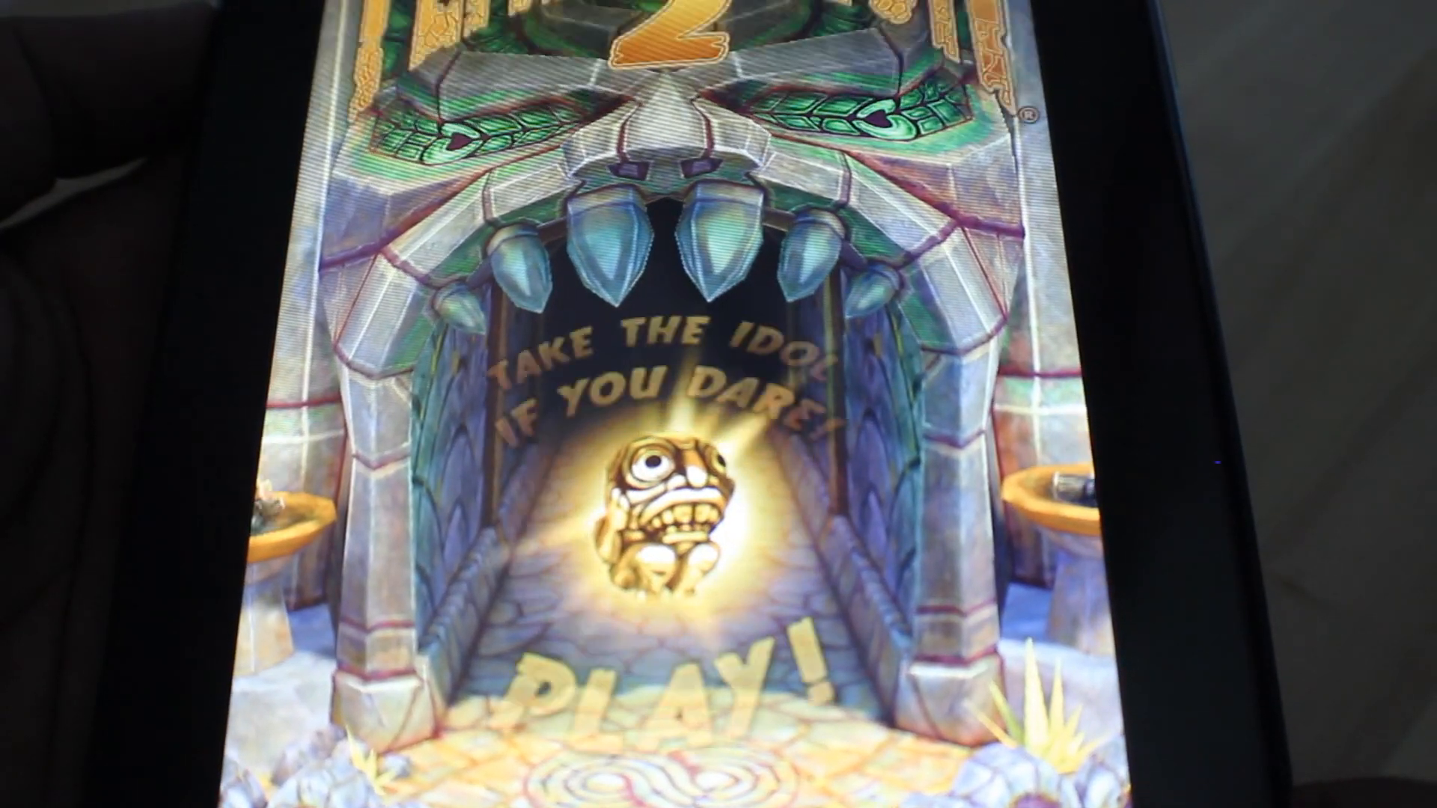
Exit Temple Run 2 and switch to a blank Chrome tab
{"action": "left_click", "coordinate": [648, 678]}
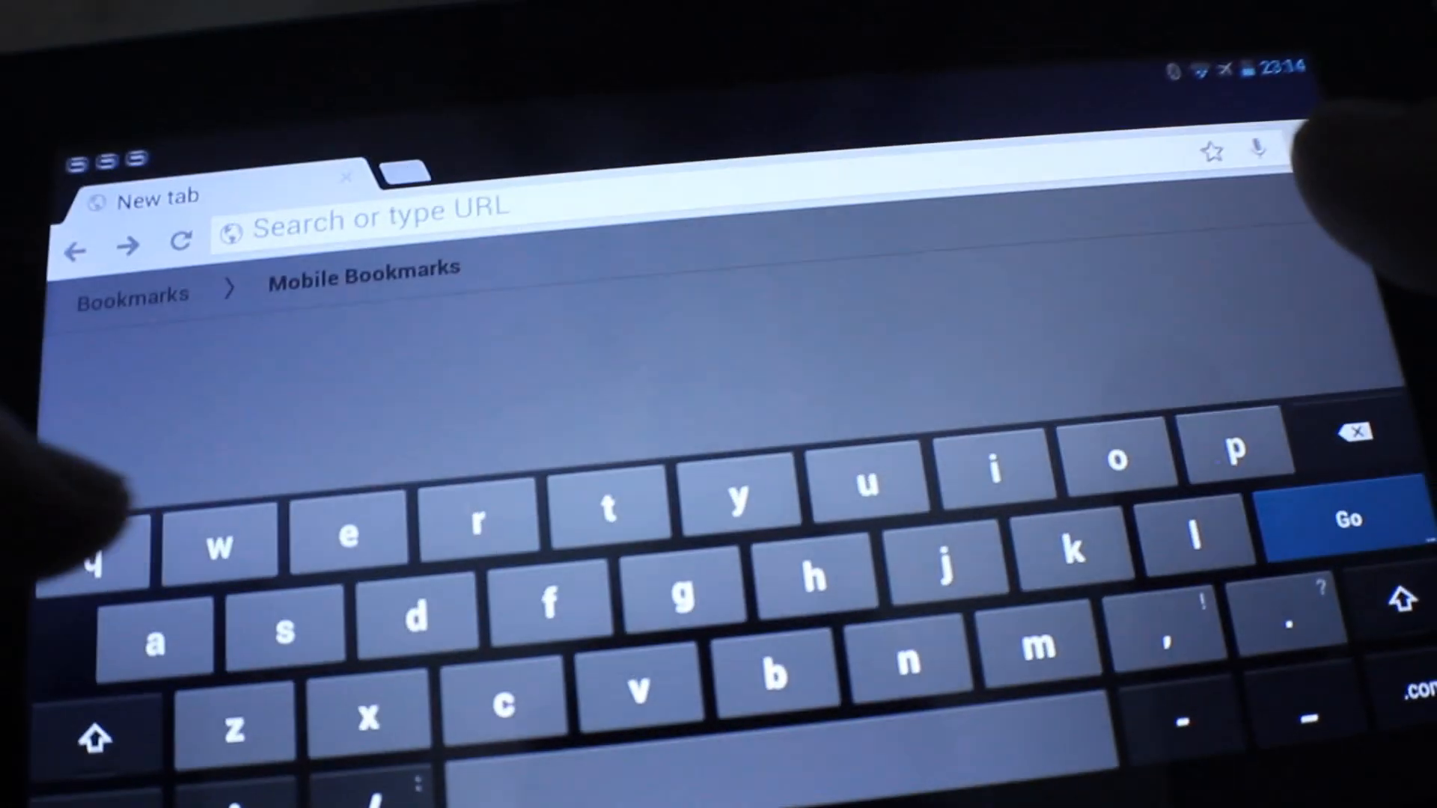
Go to salesberg.com and read the XFX ATI HD5670 512MB review
{"action": "type", "text": "www.google.com.au"}
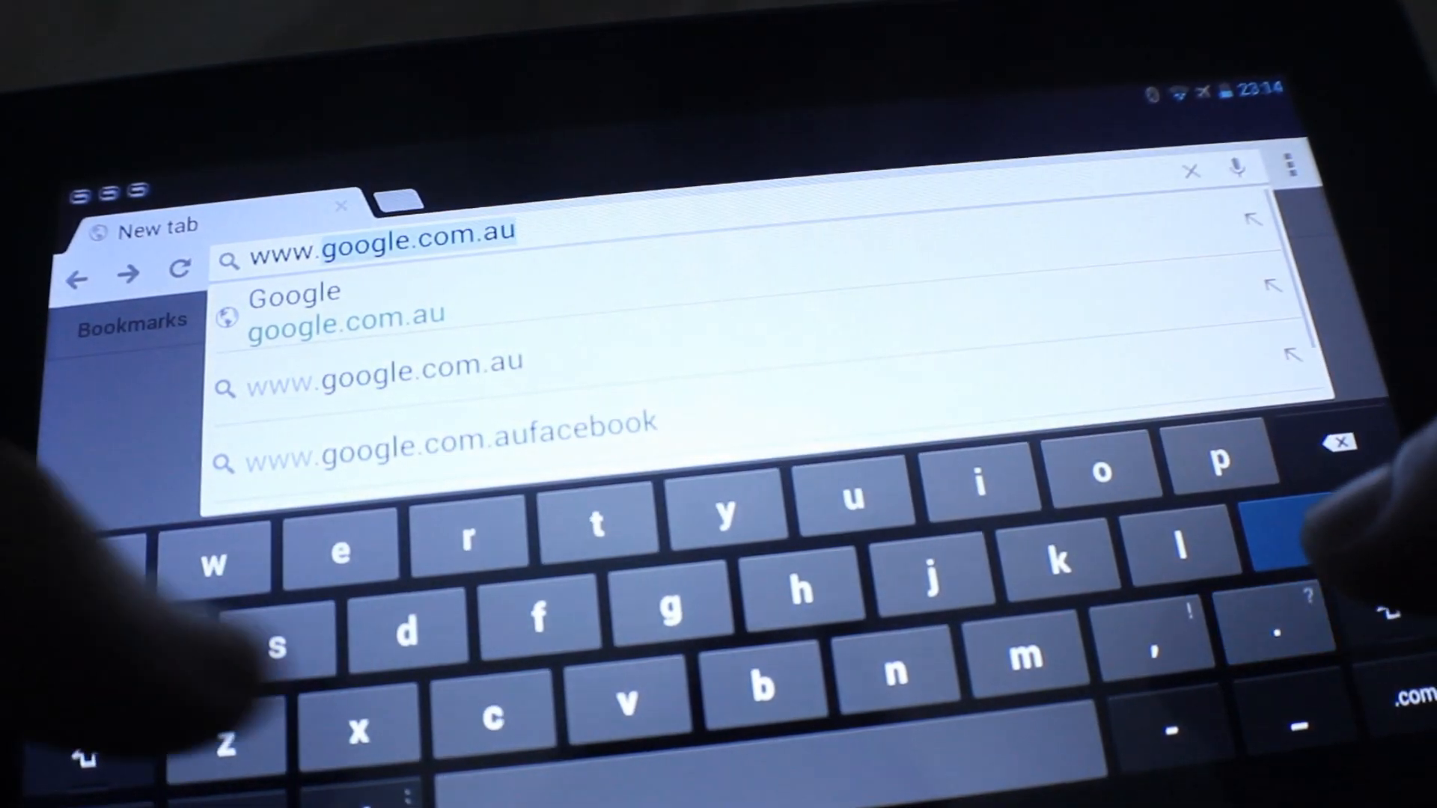
{"action": "type", "text": "www.sales"}
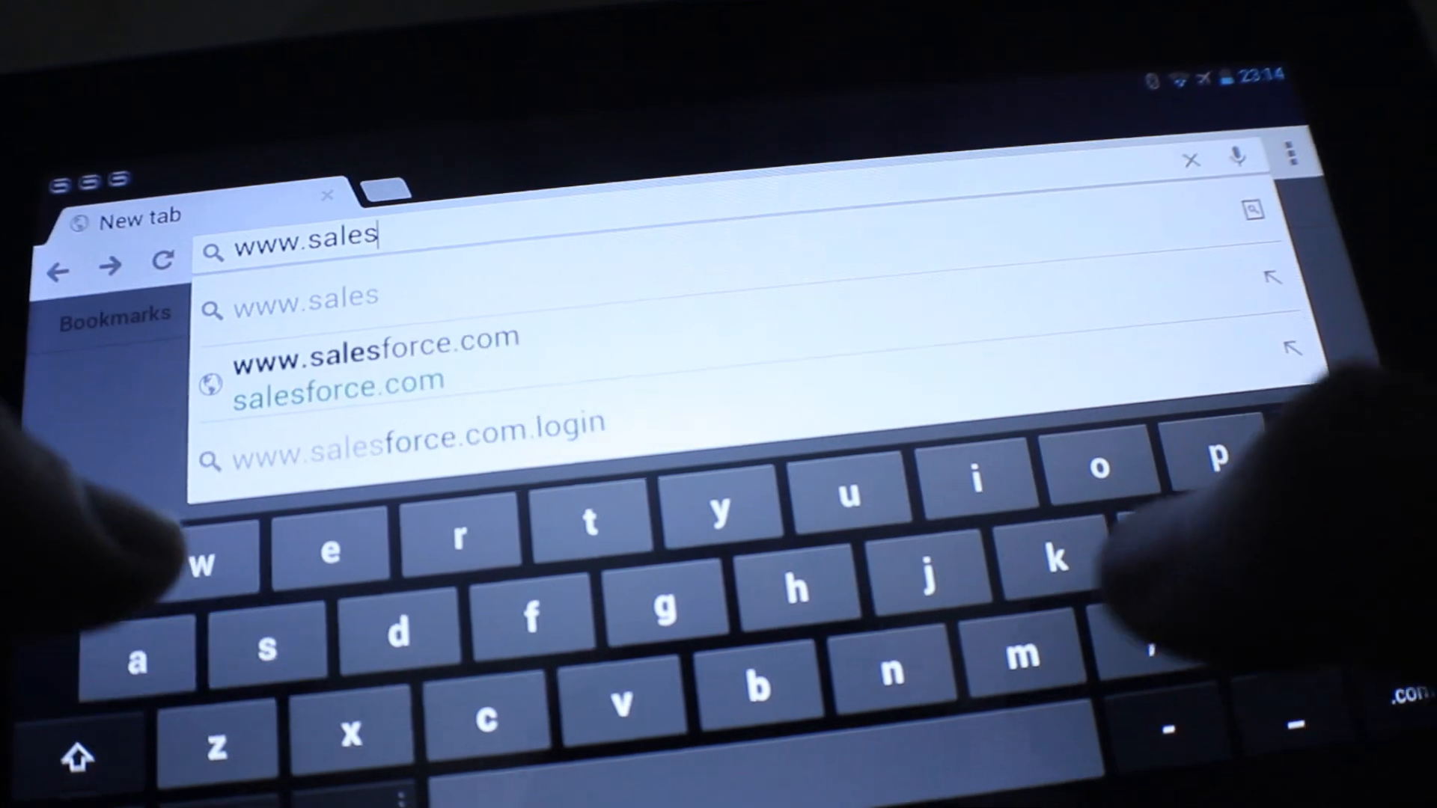
{"action": "type", "text": "berg.com/Graphics-Cards/"}
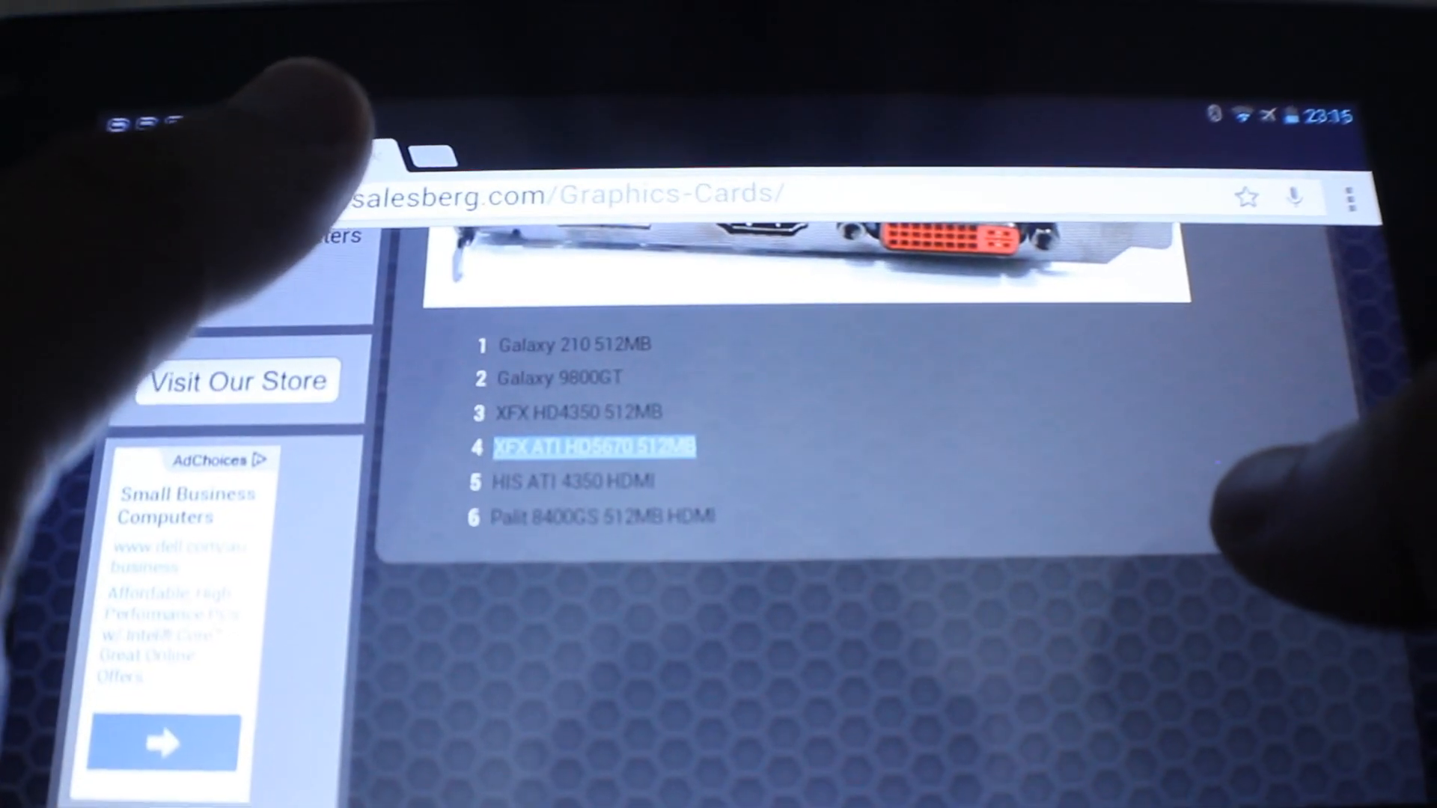
{"action": "left_click", "coordinate": [591, 447]}
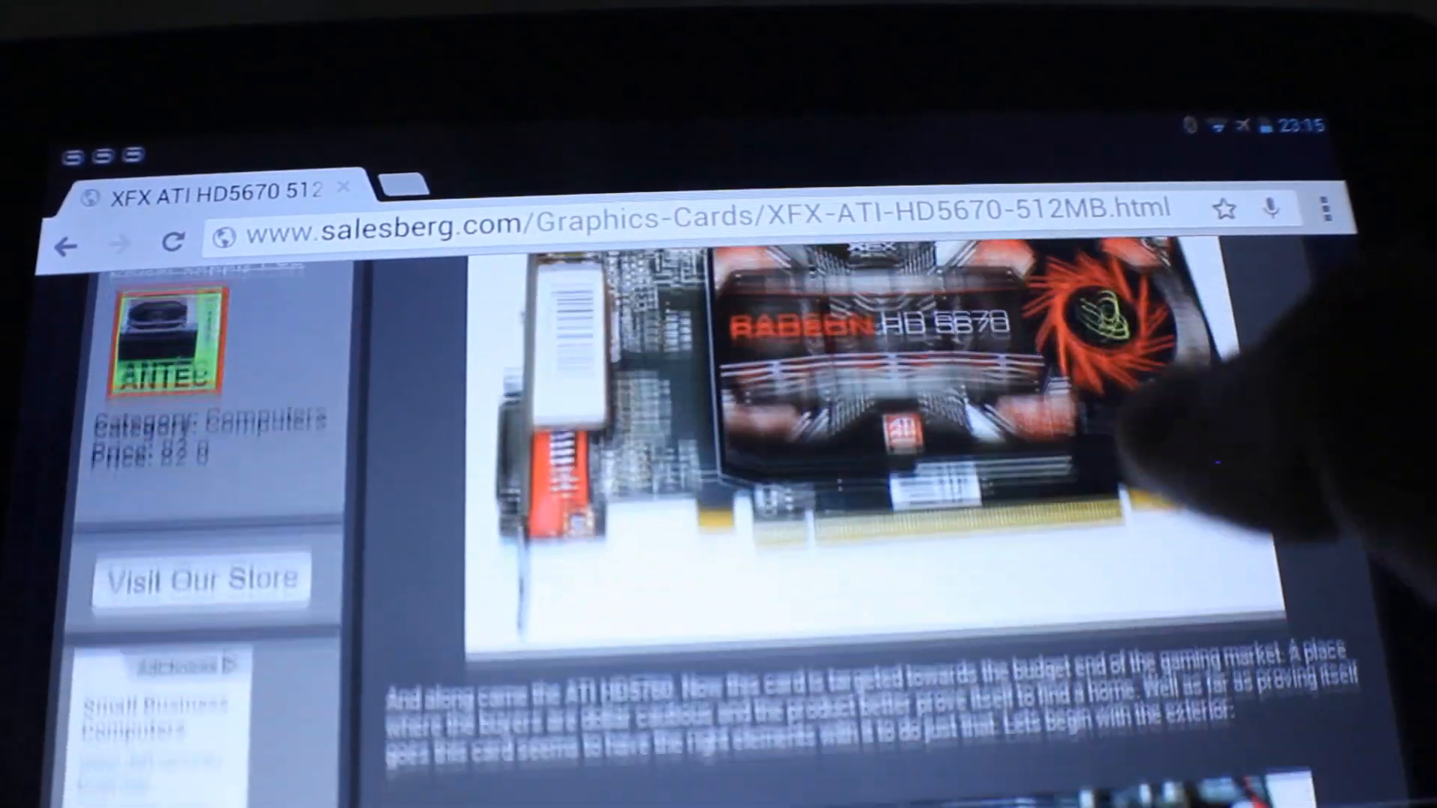
{"action": "scroll", "scroll_direction": "down", "scroll_amount": 3}
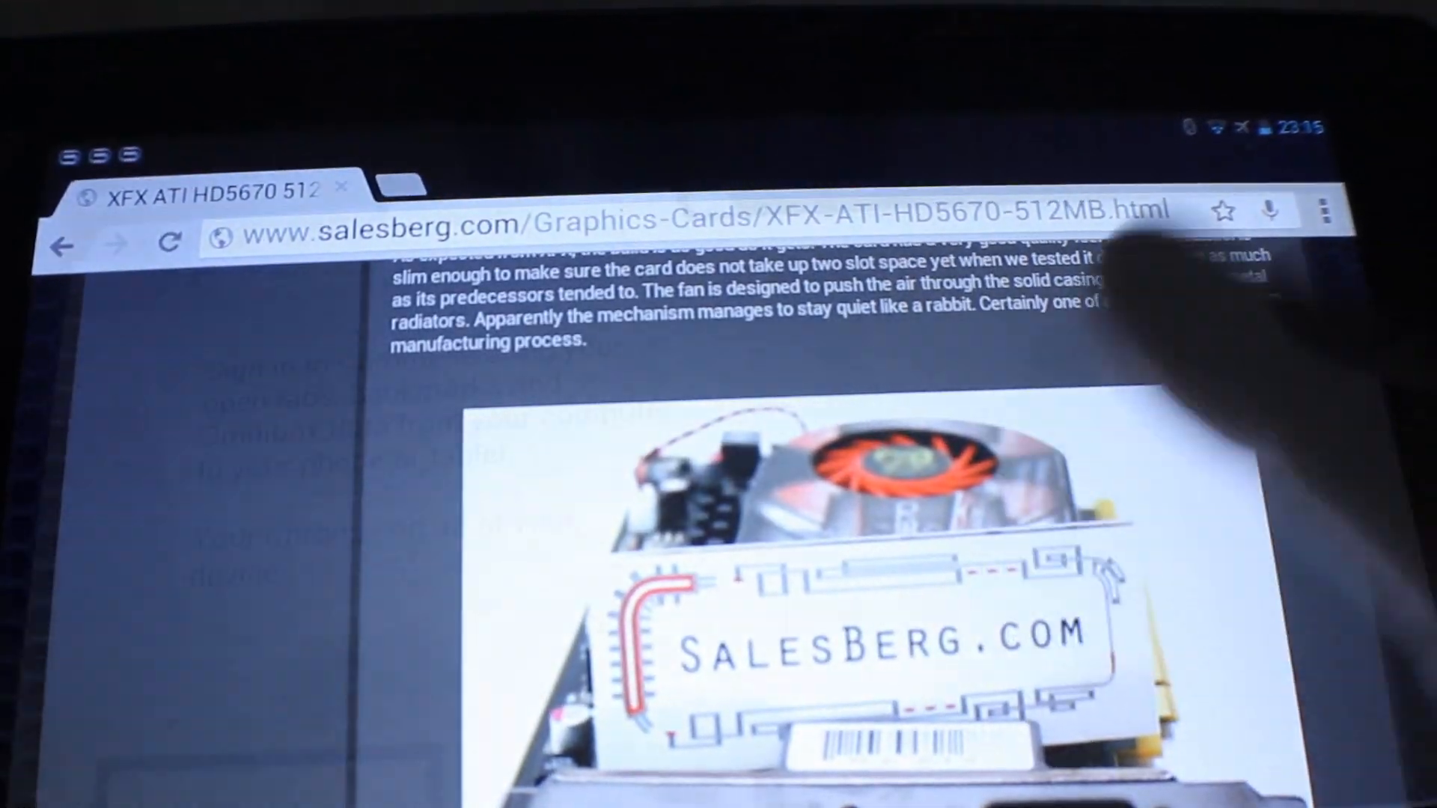
Open a second, empty tab
{"action": "left_click", "coordinate": [400, 183]}
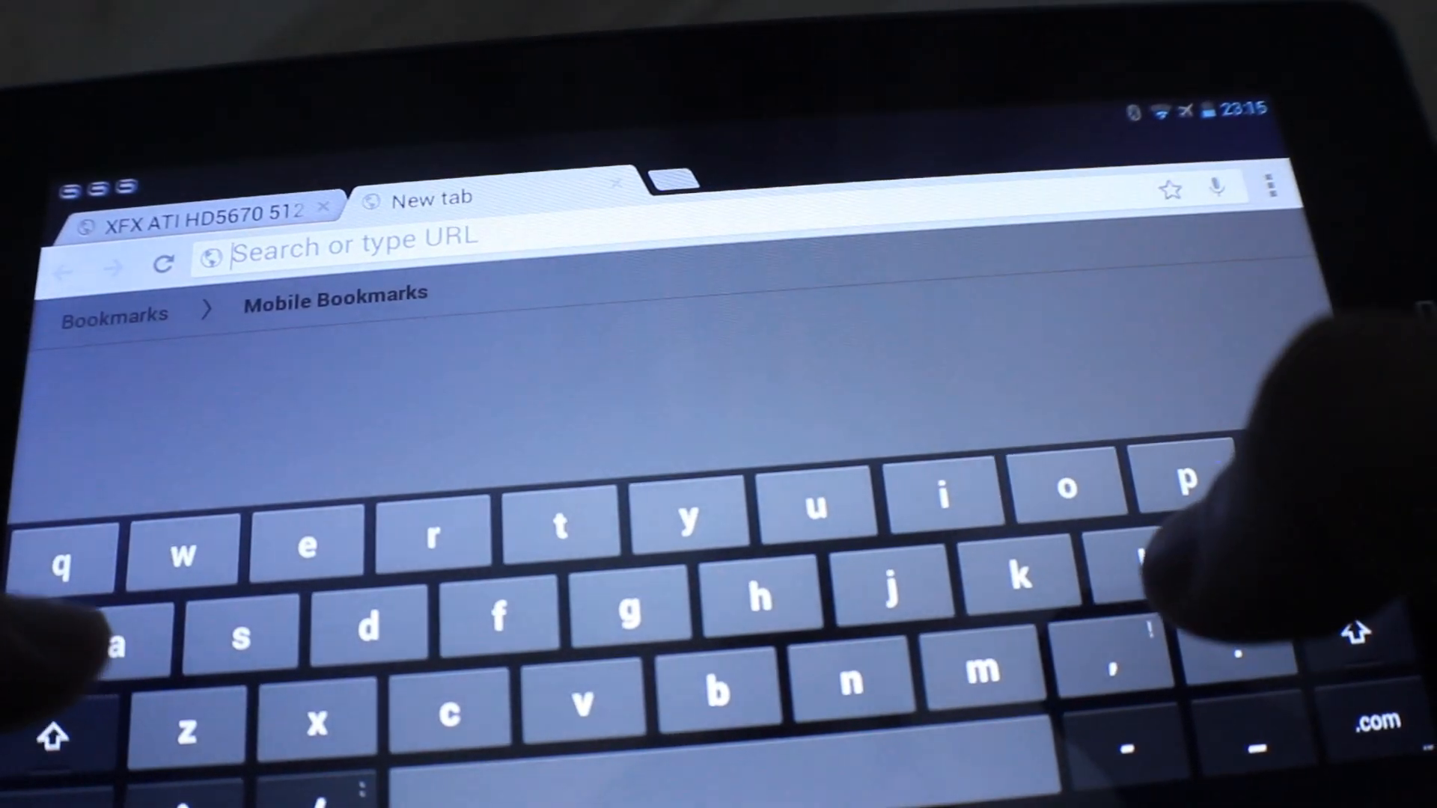
Load amazon.com and ebay.com.au in separate new tabs
{"action": "type", "text": "ama"}
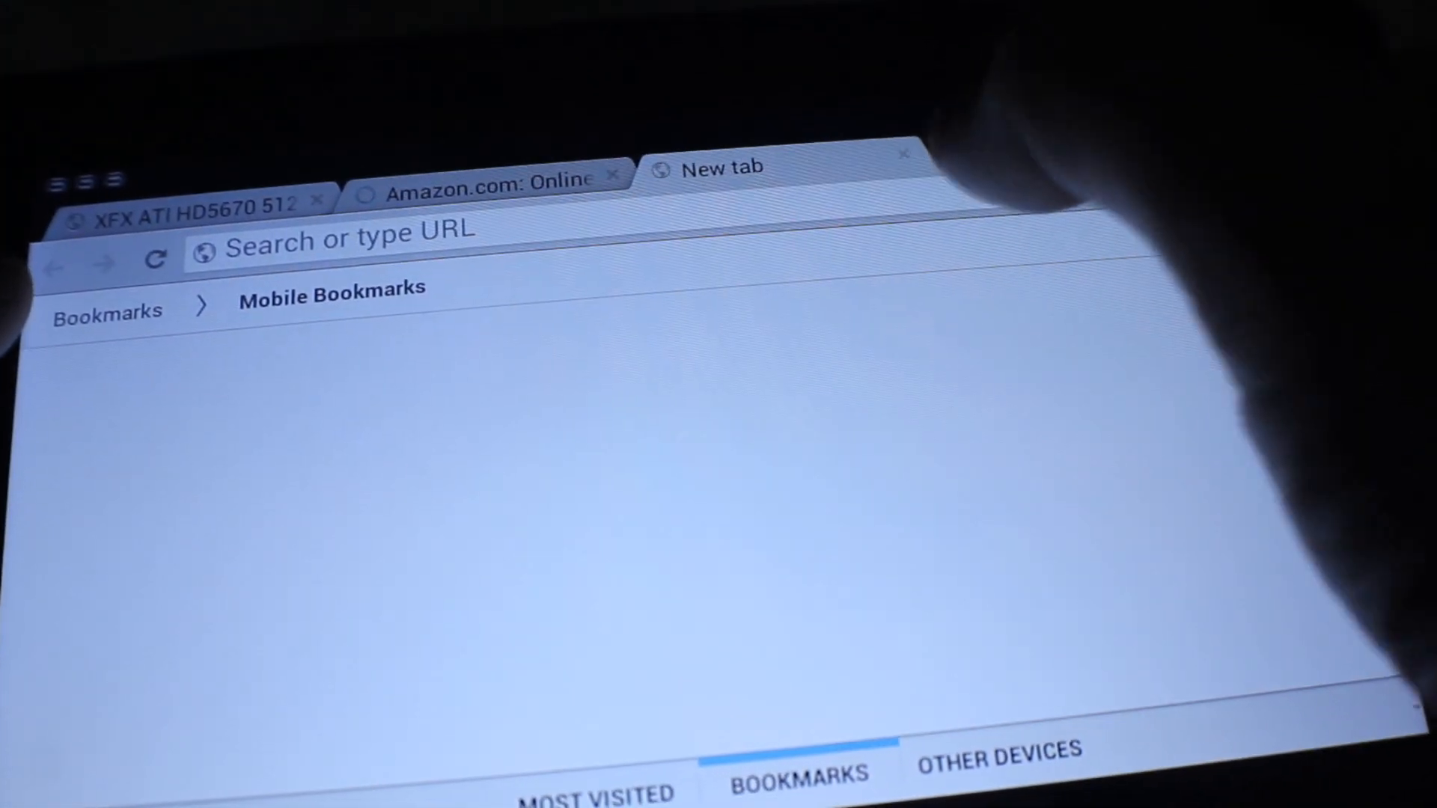
{"action": "type", "text": "e"}
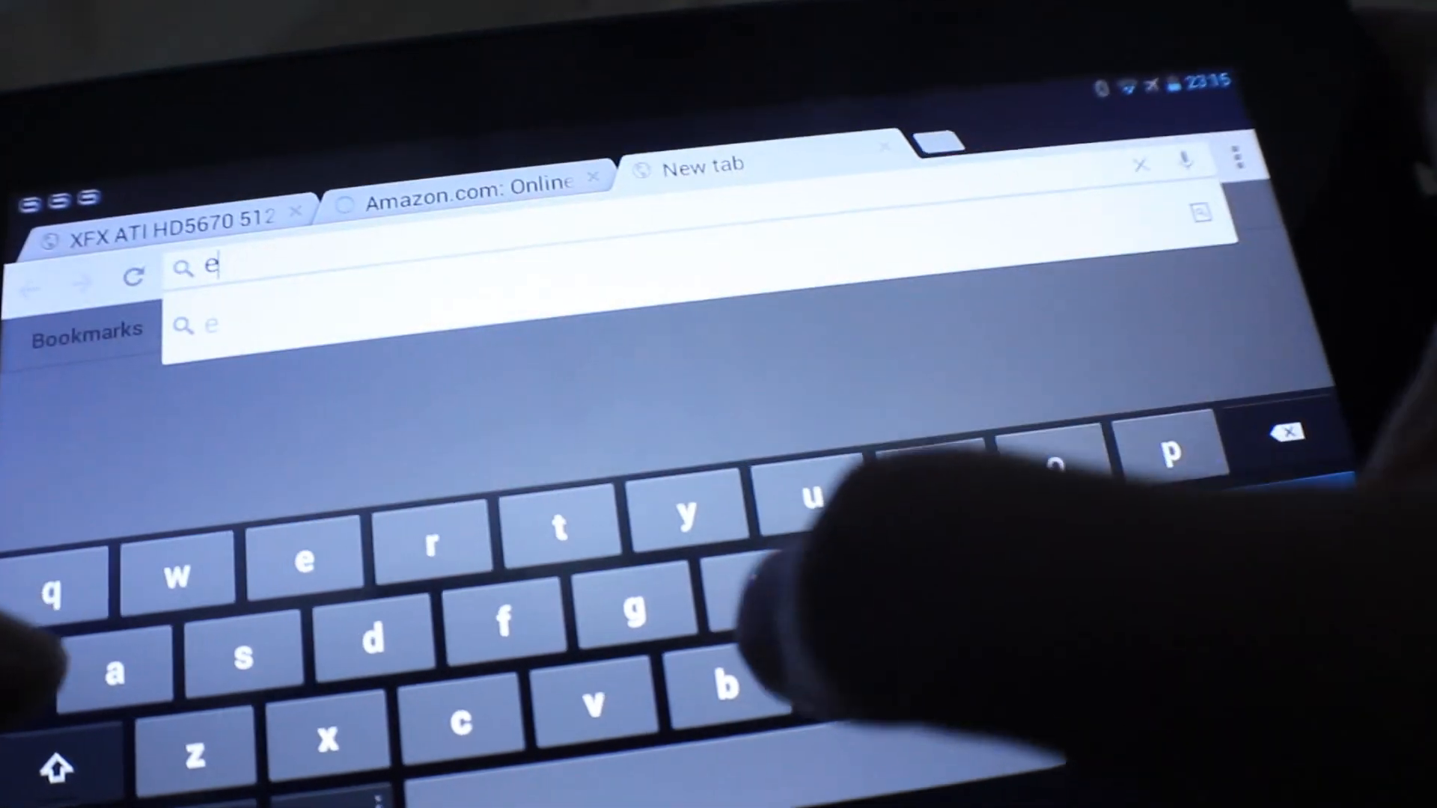
{"action": "type", "text": "bay"}
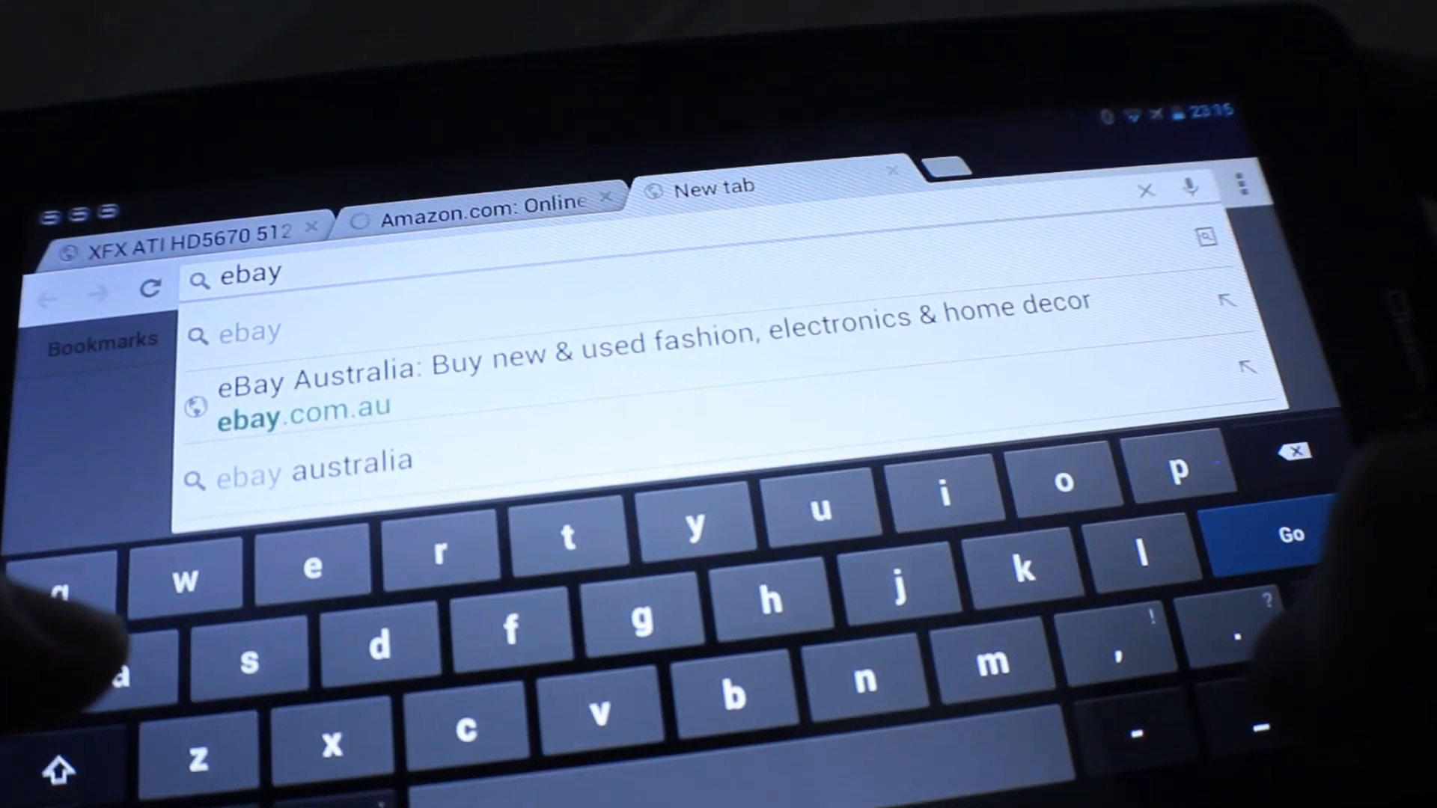
{"action": "type", "text": ".com"}
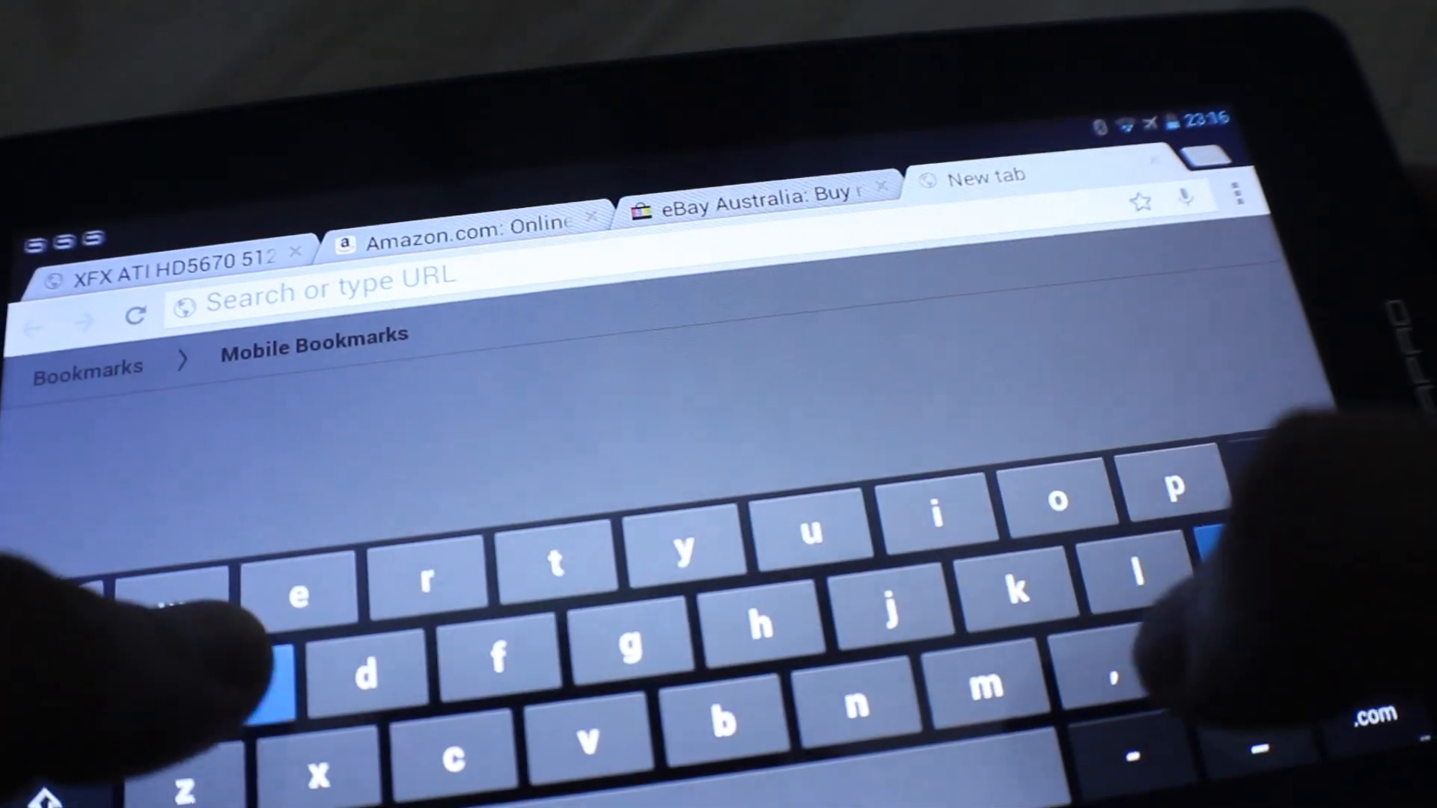
Load smh.com.au in a new tab, then return to the Amazon tab
{"action": "type", "text": "smh"}
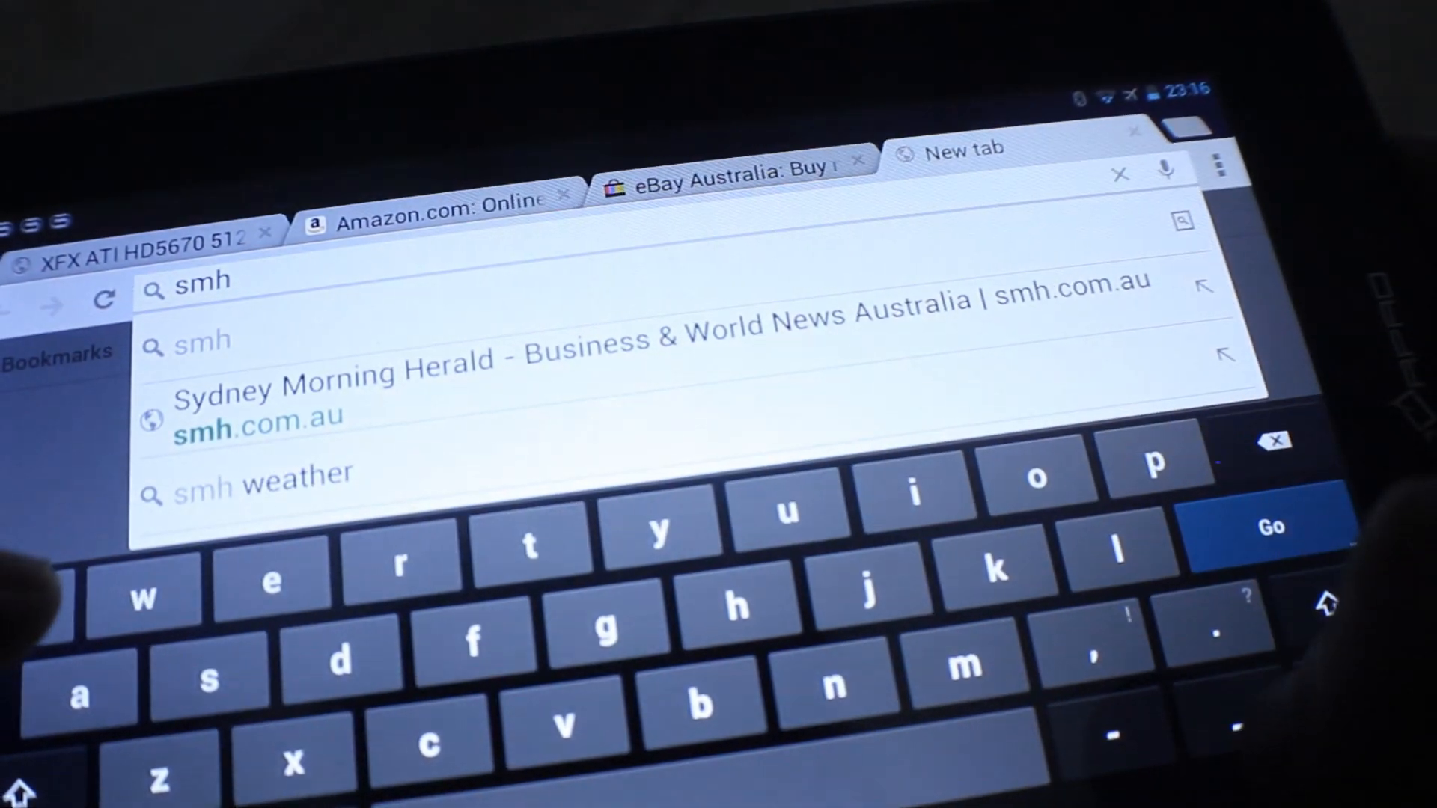
{"action": "type", "text": ".com.au"}
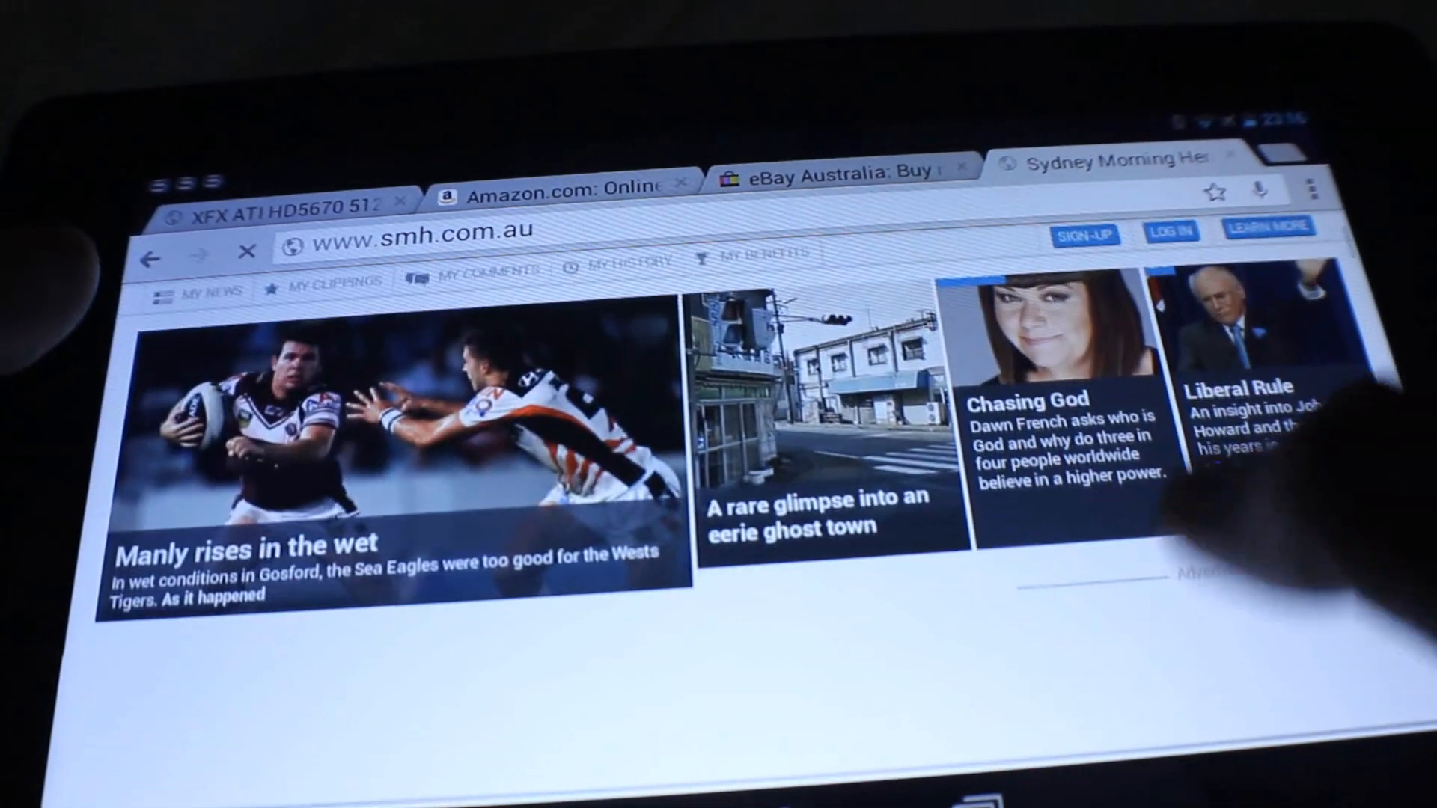
{"action": "scroll", "scroll_direction": "down", "scroll_amount": 3}
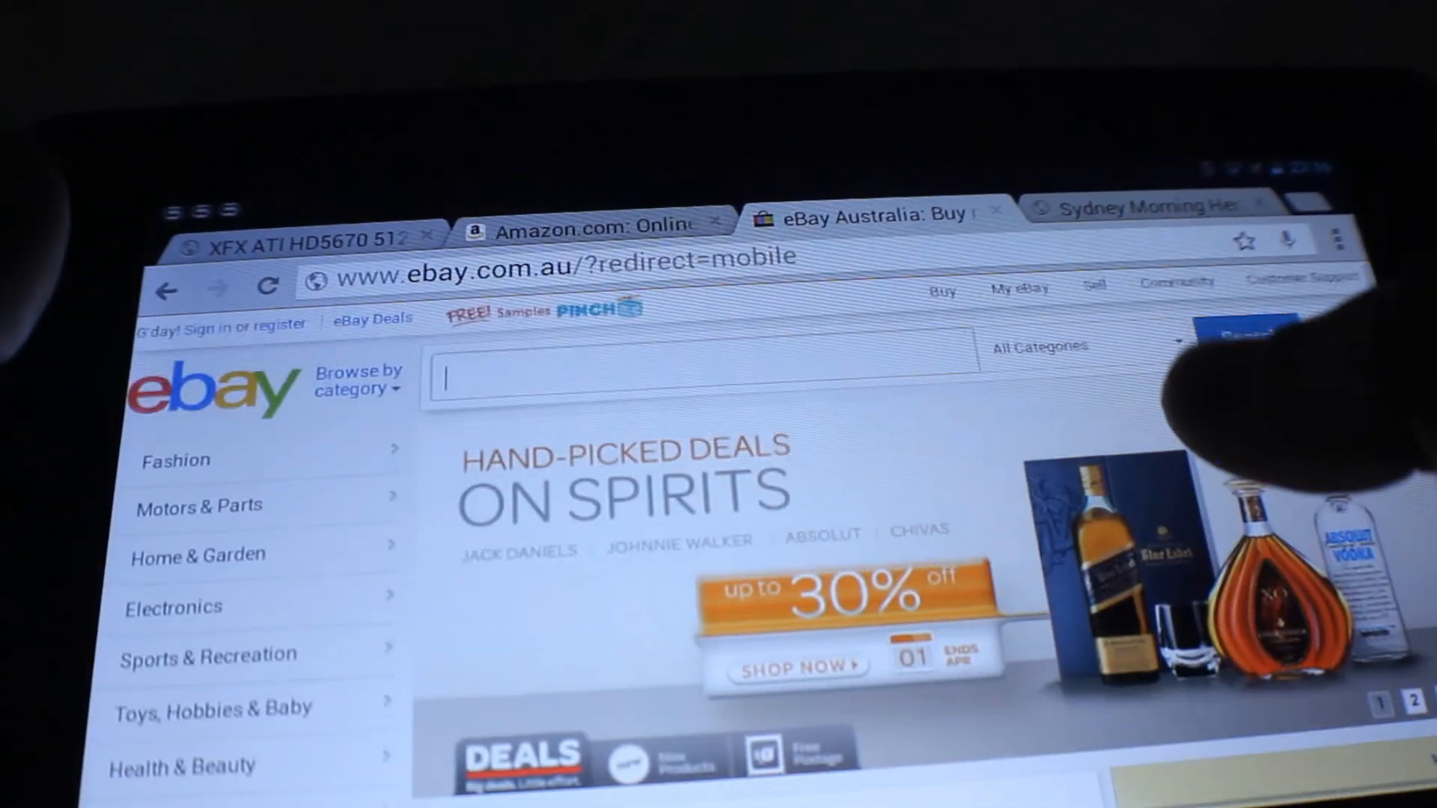
{"action": "left_click", "coordinate": [587, 228]}
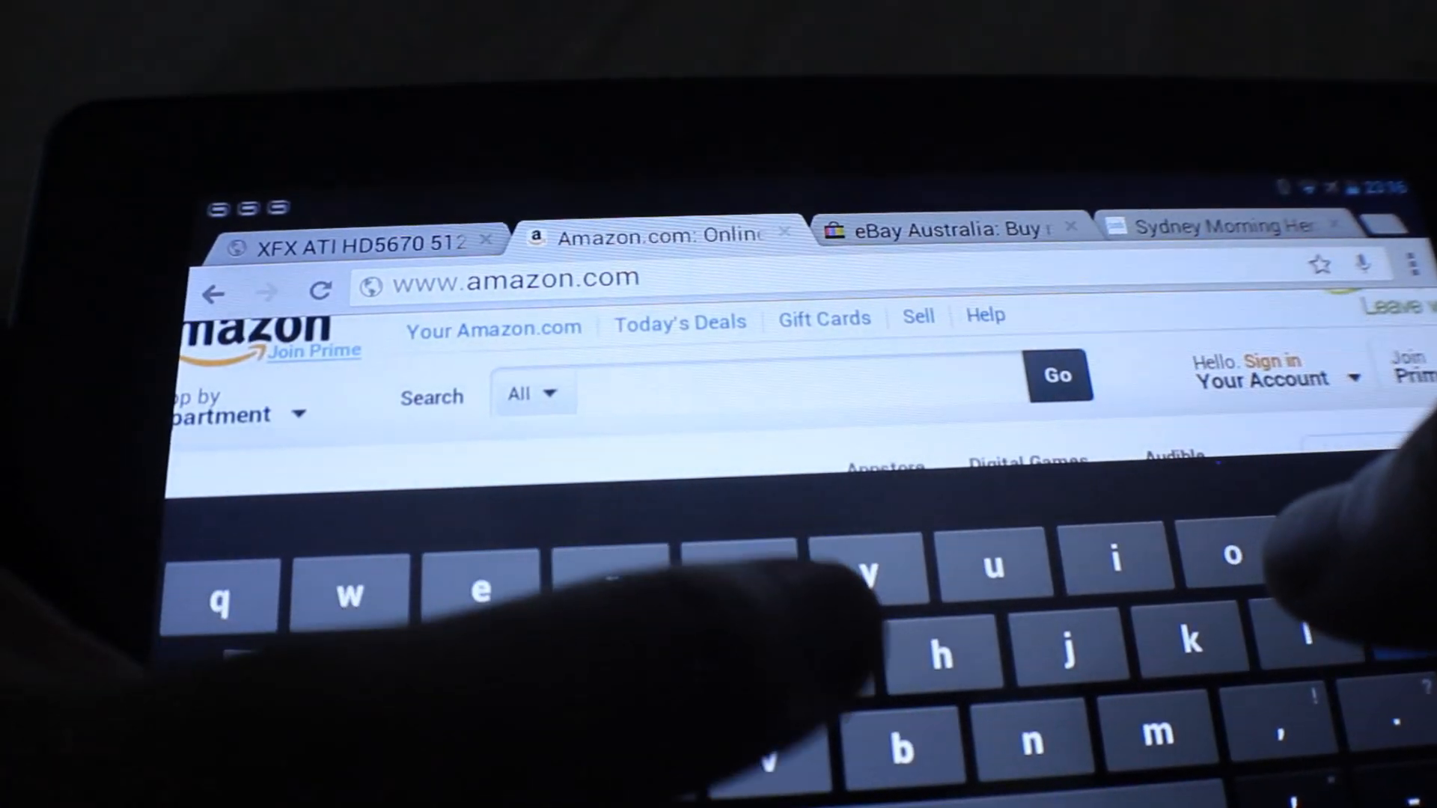
{"action": "type", "text": "ga"}
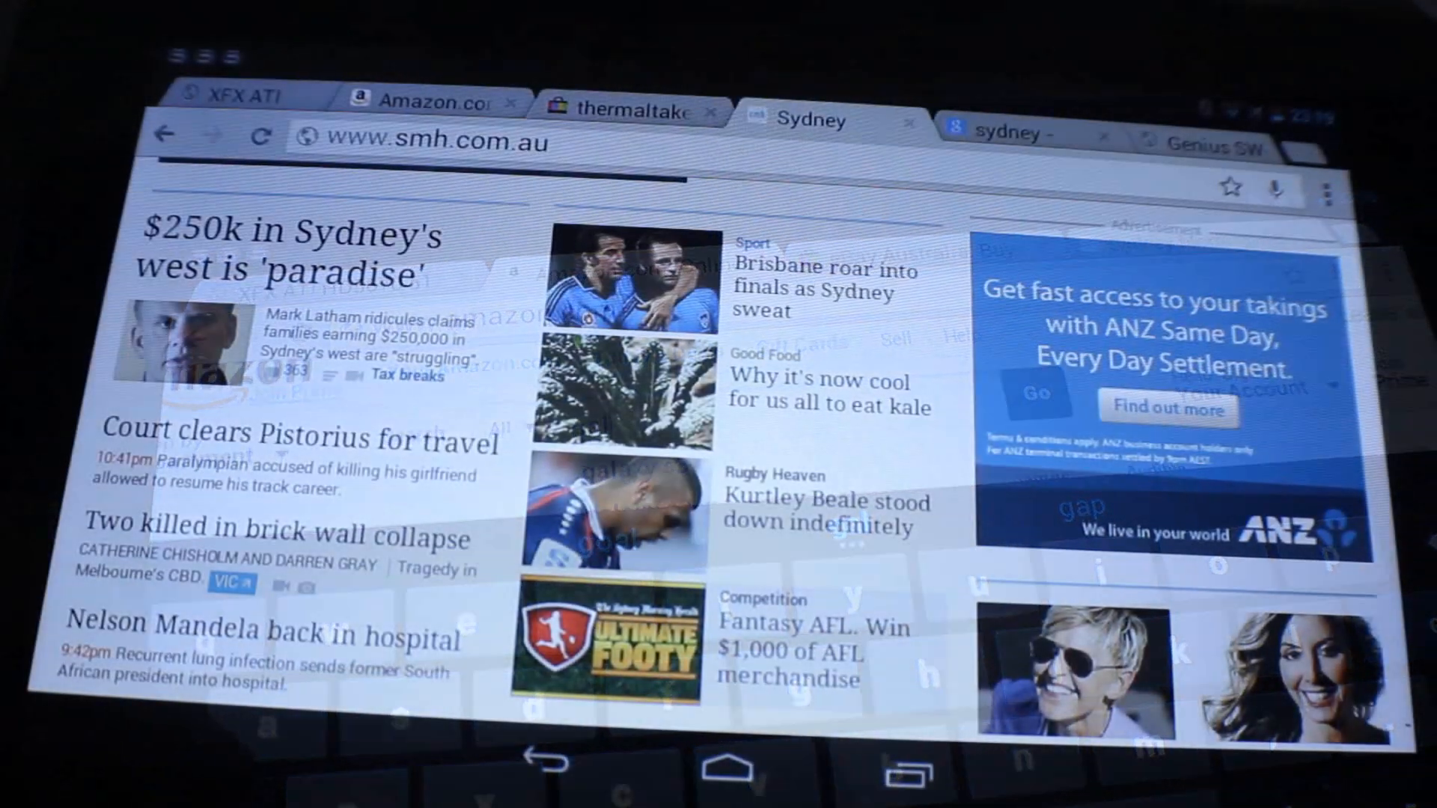
Cycle through the Real Estate, Drive and Sydney's west article tabs
{"action": "left_click", "coordinate": [821, 122]}
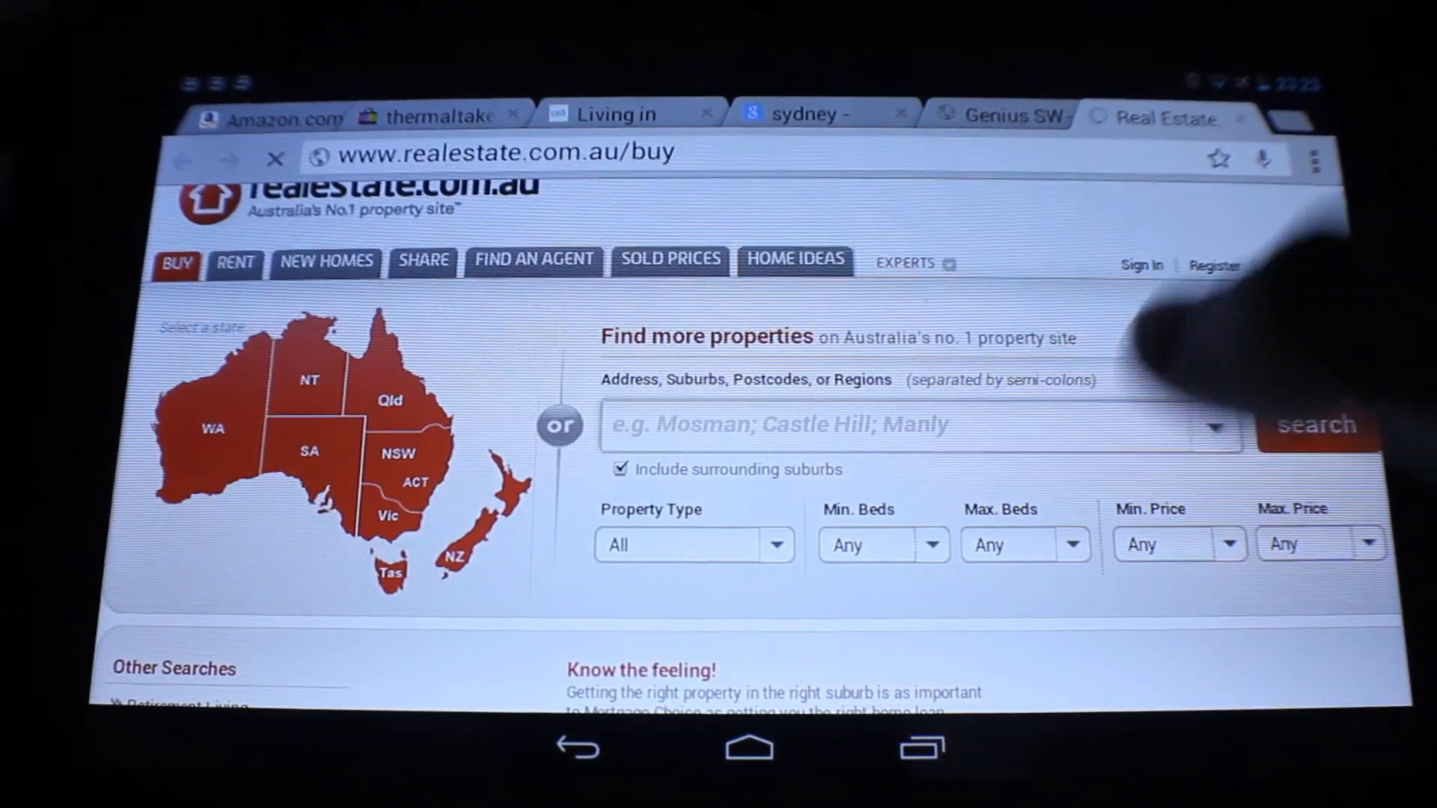
{"action": "type", "text": "ma"}
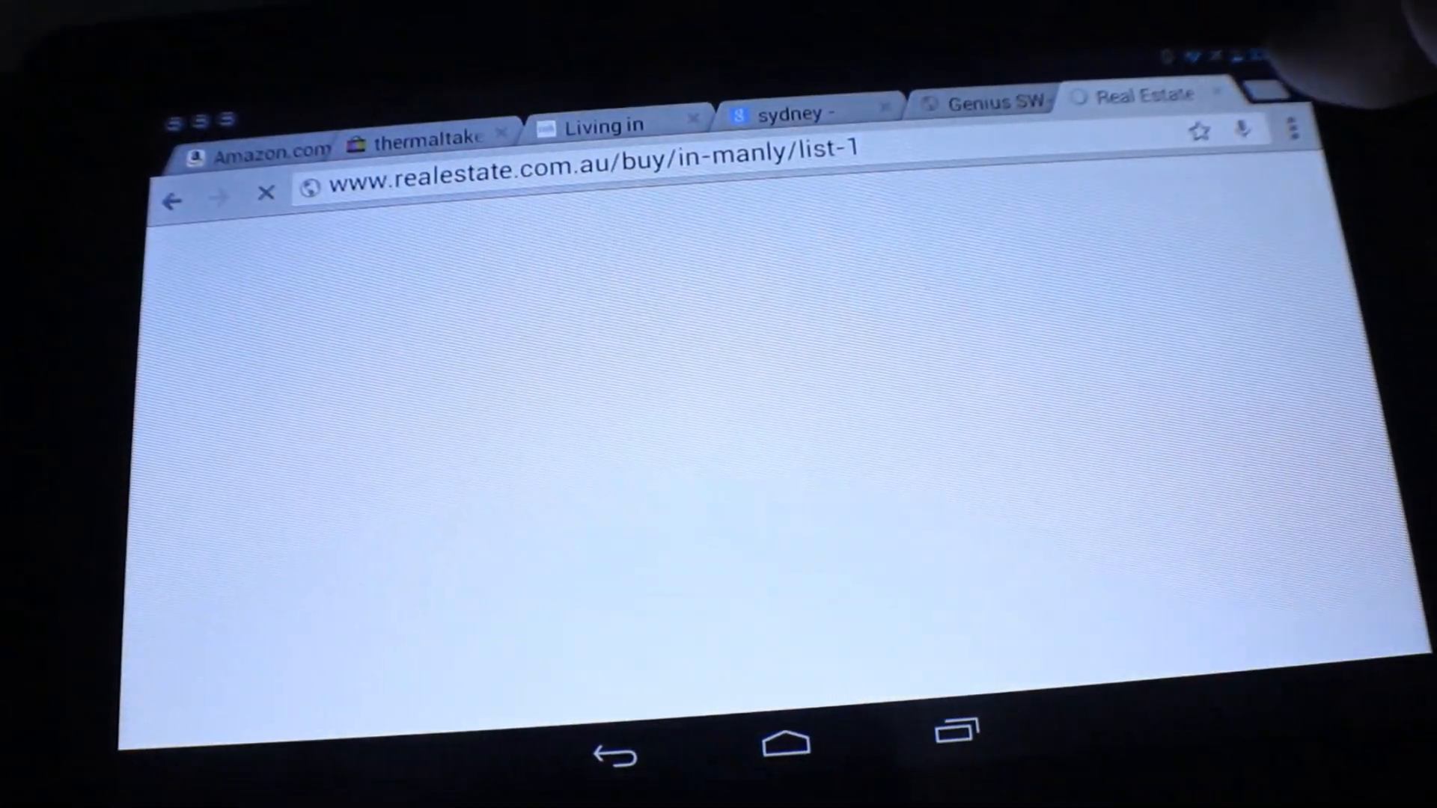
{"action": "type", "text": "drive.com.au"}
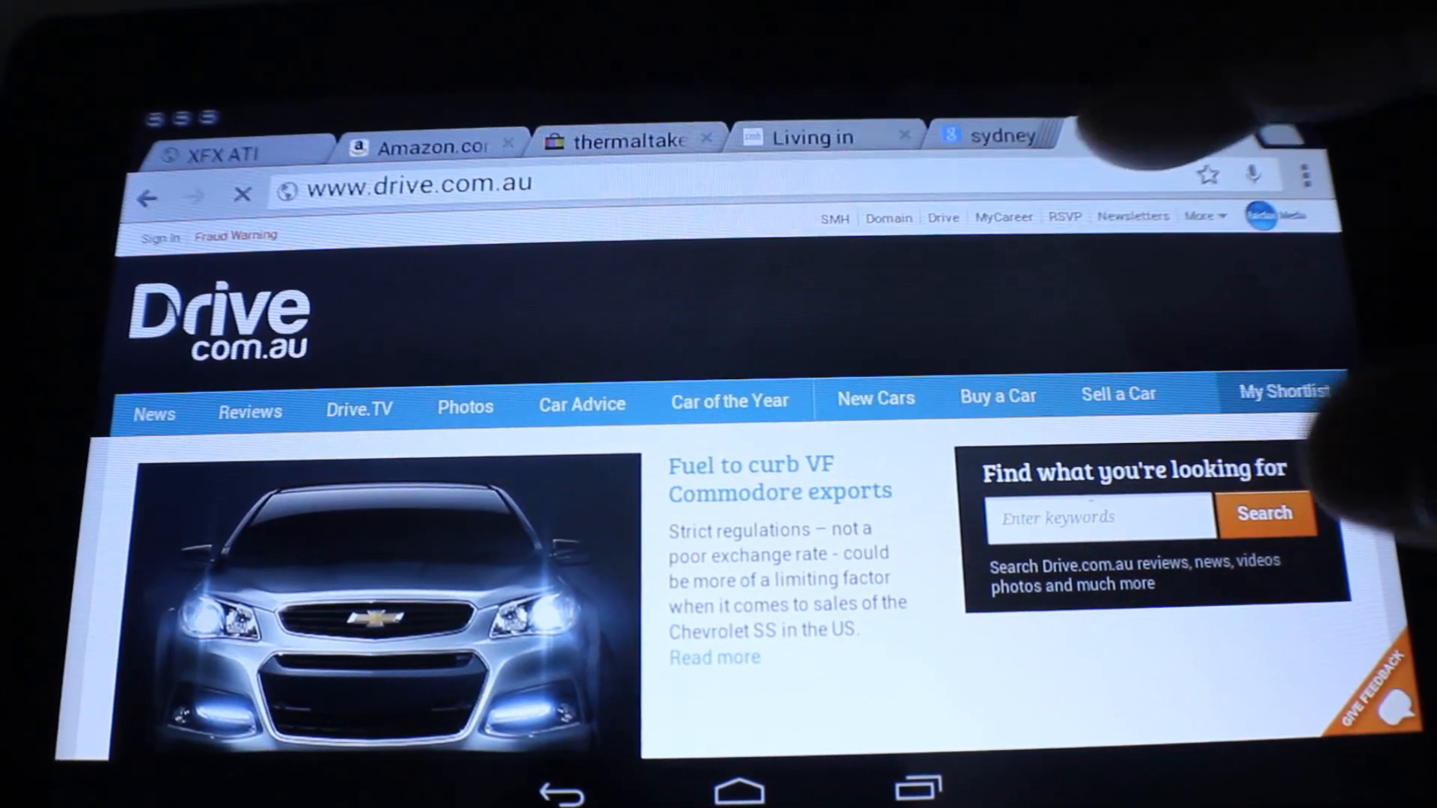
{"action": "left_click", "coordinate": [995, 136]}
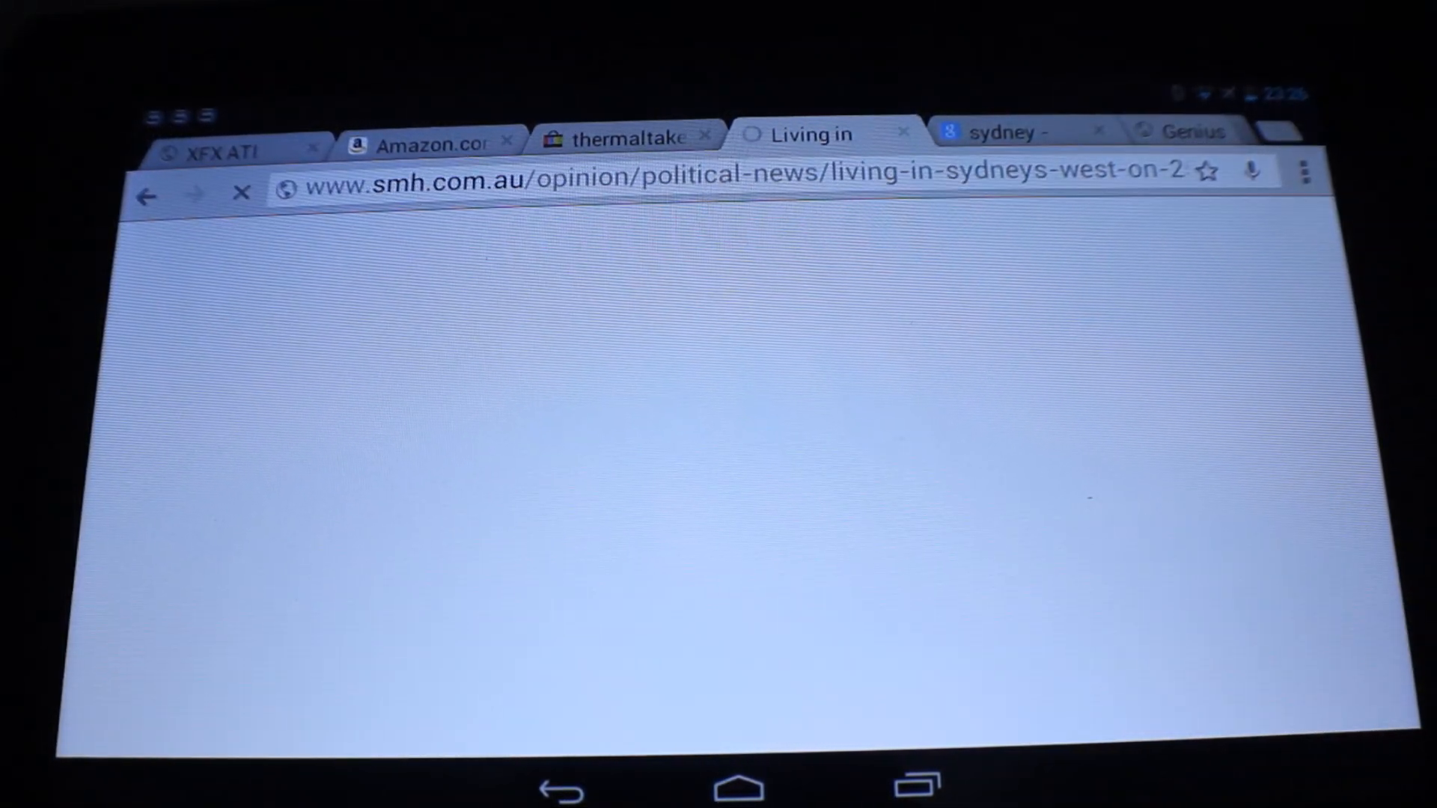
Visit the eBay thermaltake and Amazon search tabs, ending on the XFX ATI review
{"action": "left_click", "coordinate": [624, 135]}
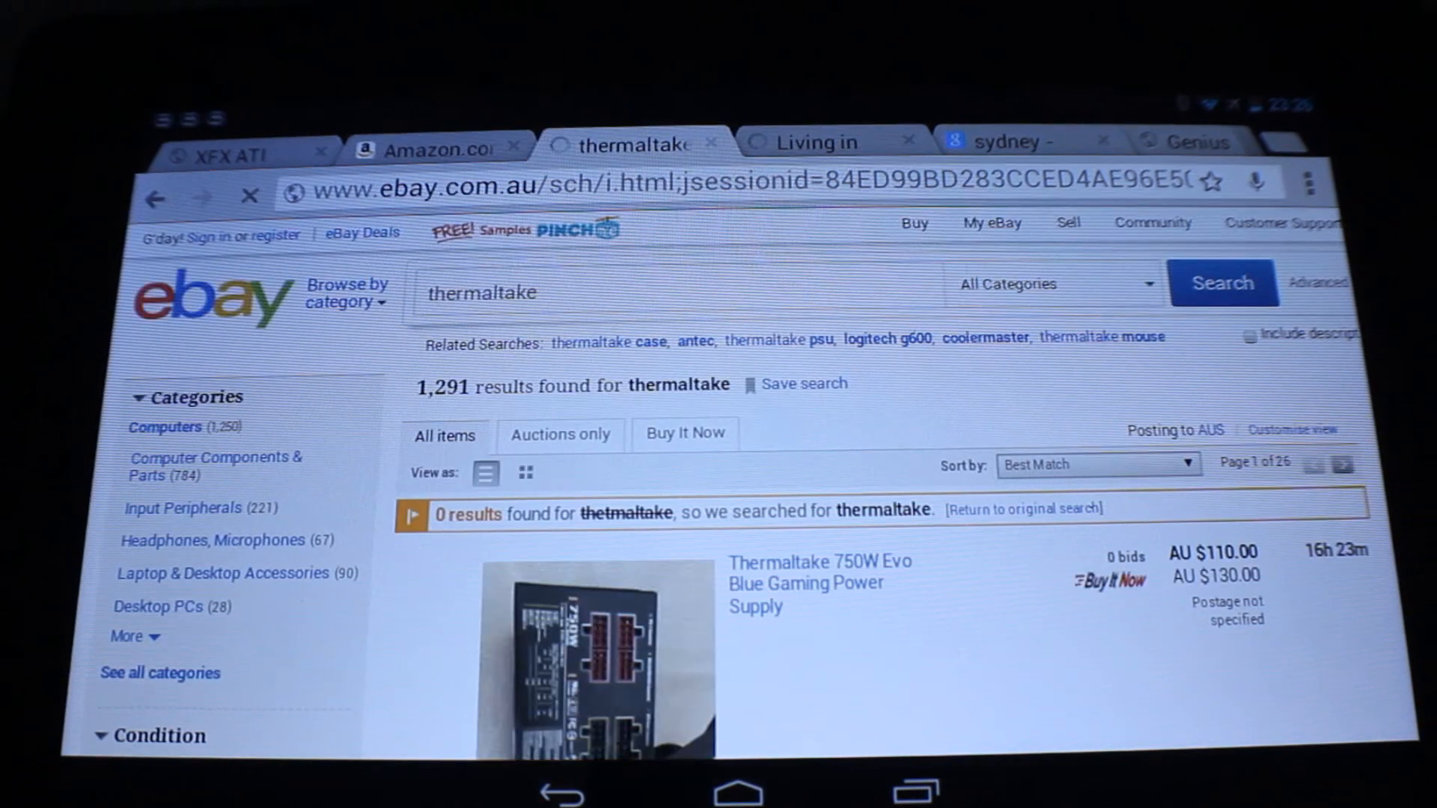
{"action": "scroll", "scroll_direction": "down", "scroll_amount": 3}
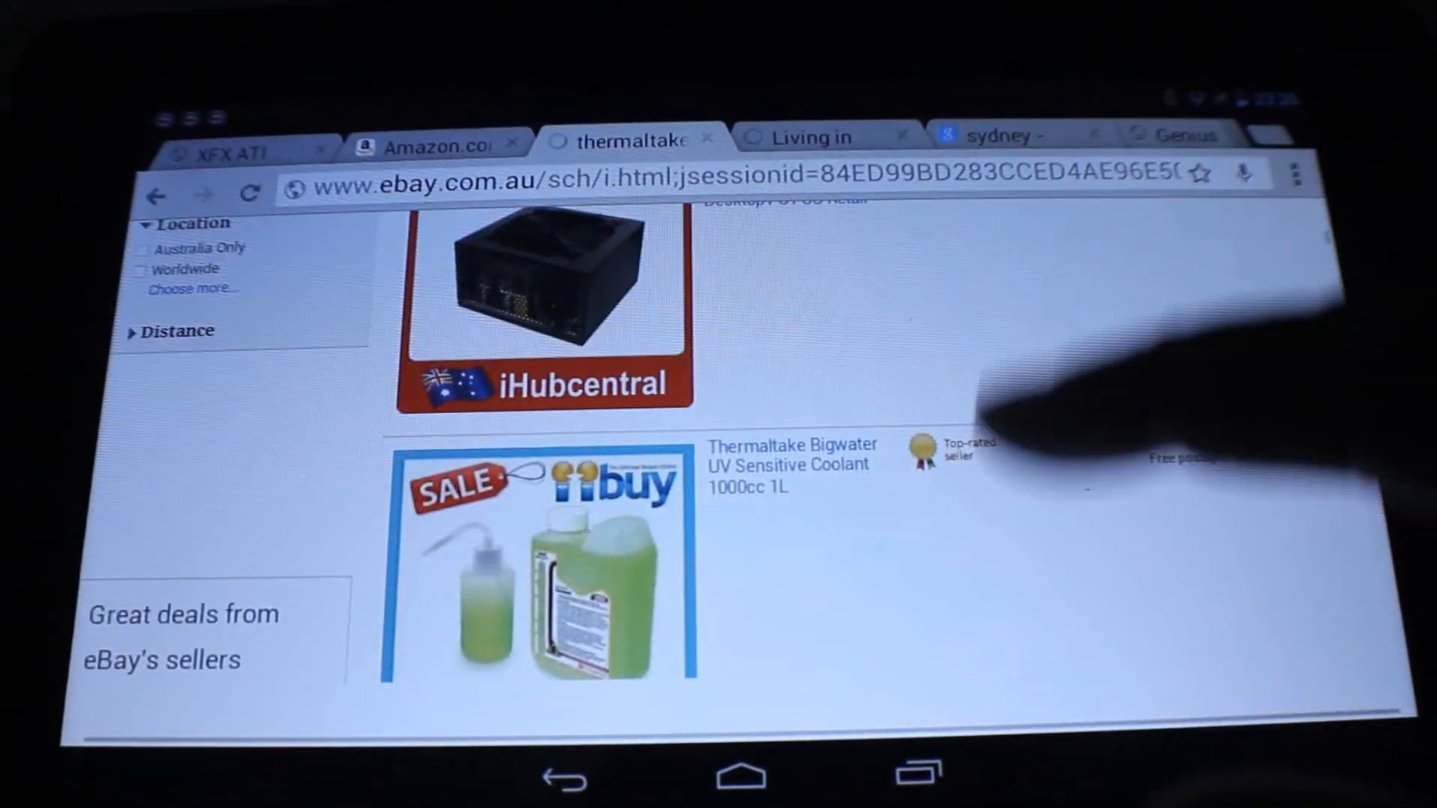
{"action": "scroll", "scroll_direction": "down", "scroll_amount": 3}
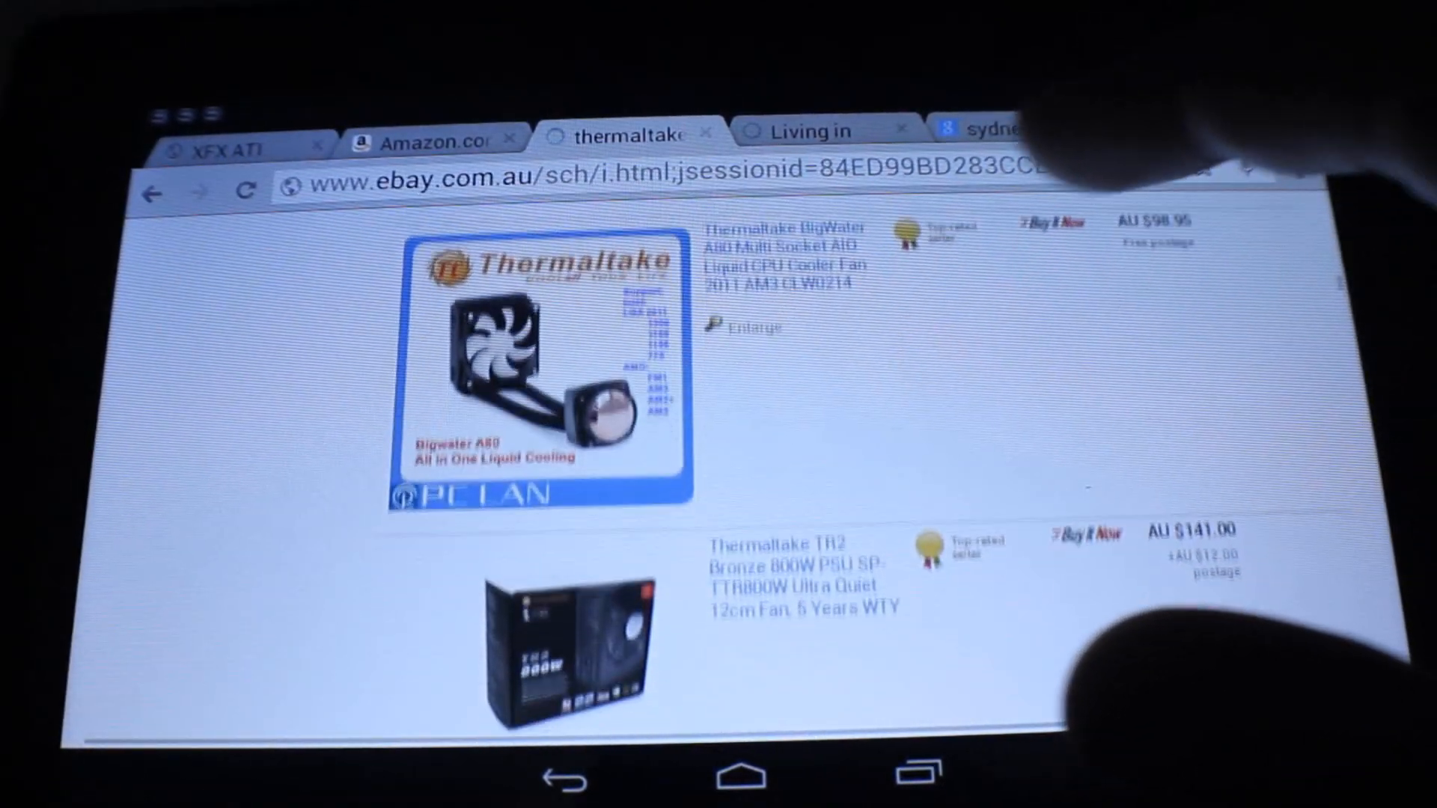
{"action": "left_click", "coordinate": [436, 144]}
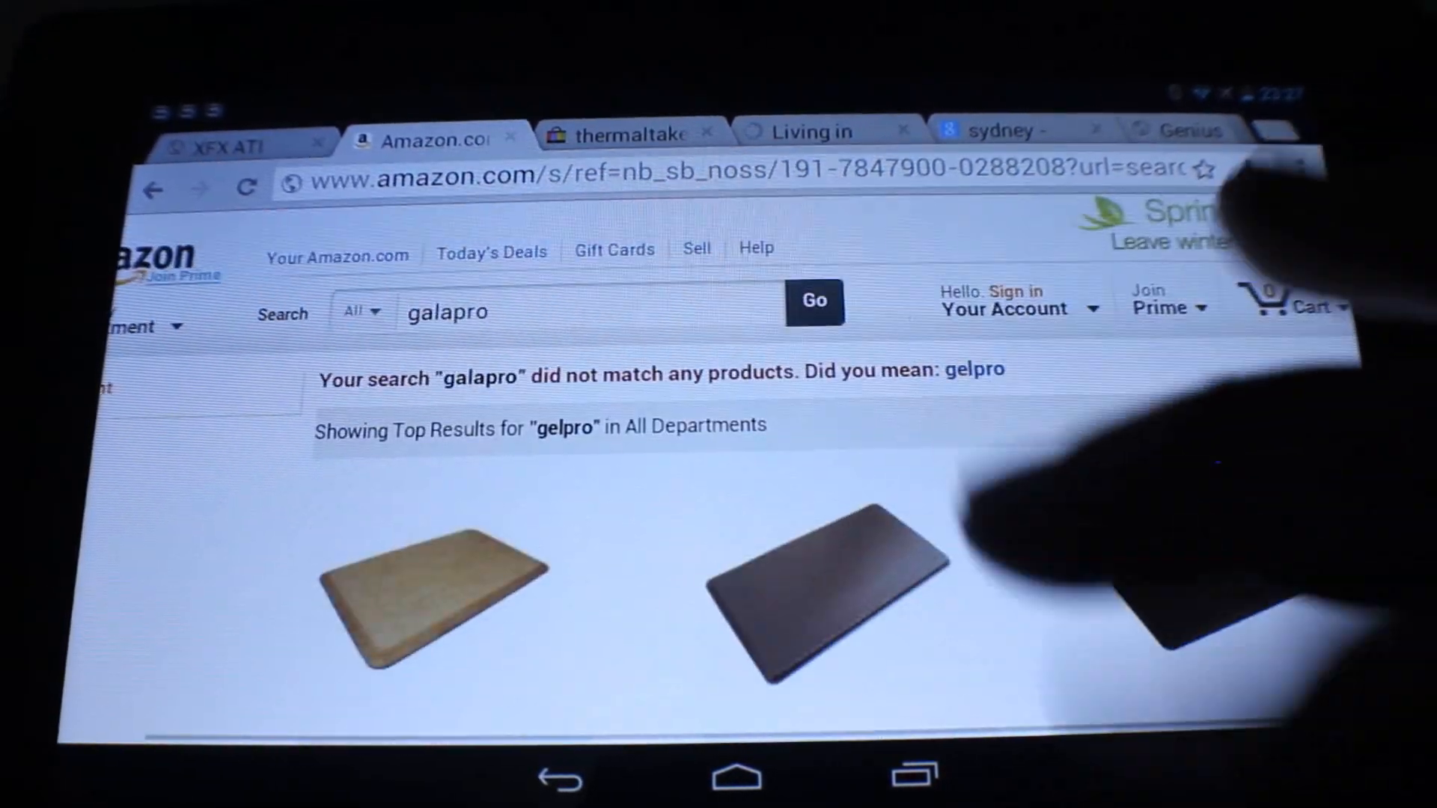
{"action": "left_click", "coordinate": [220, 142]}
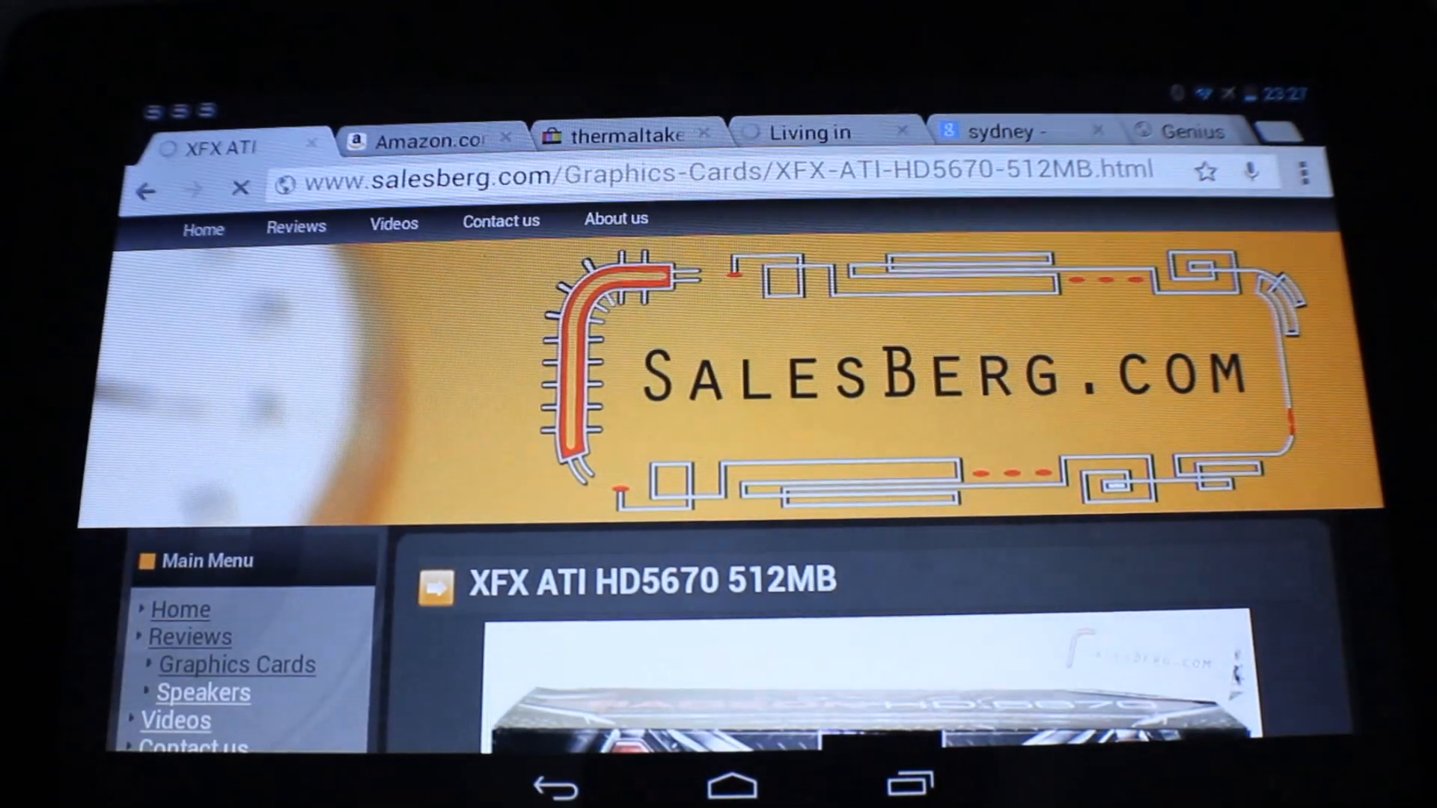
Scroll the XFX ATI review, then switch to the YouTube Genius SW speakers tab
{"action": "scroll", "scroll_direction": "down", "scroll_amount": 3}
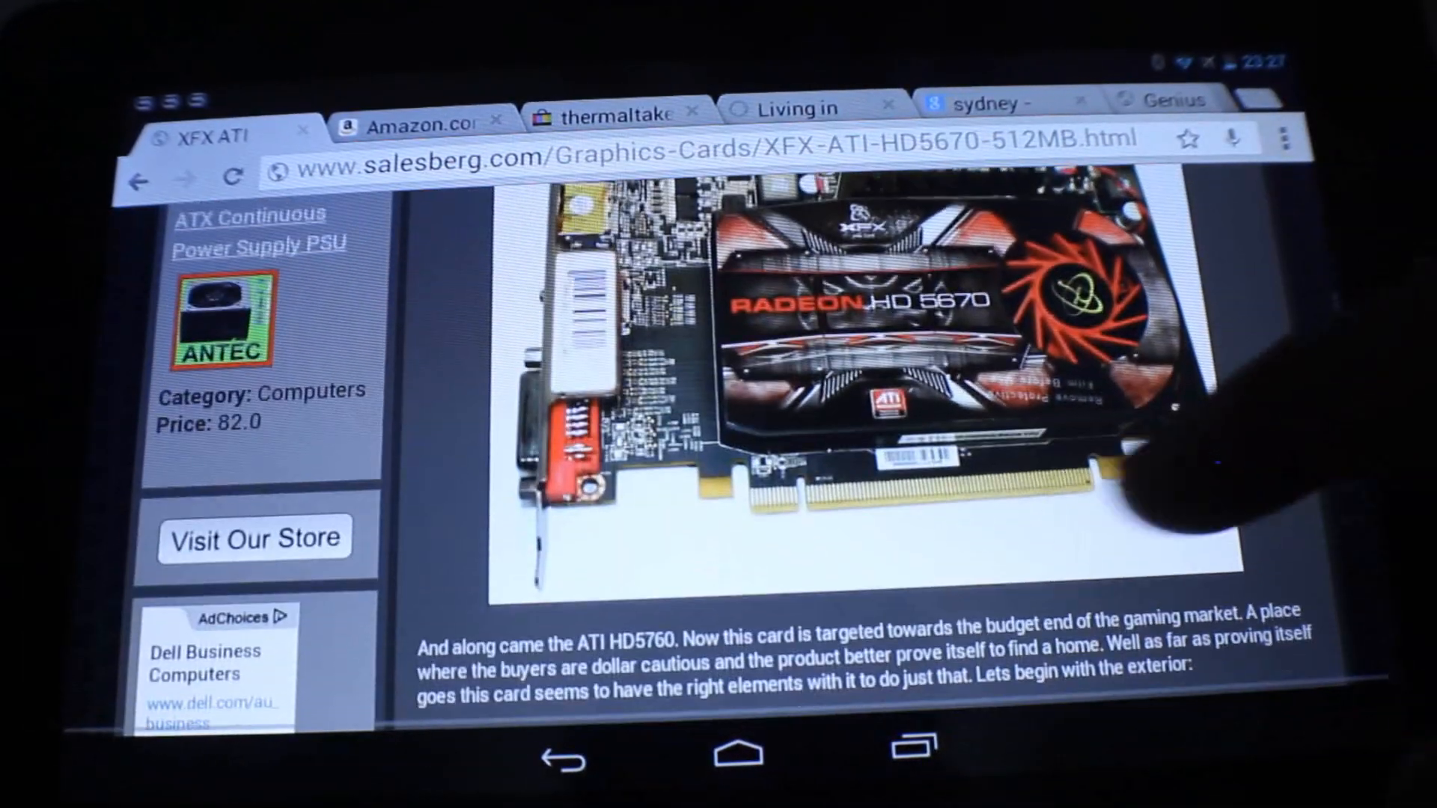
{"action": "scroll", "scroll_direction": "down", "scroll_amount": 3}
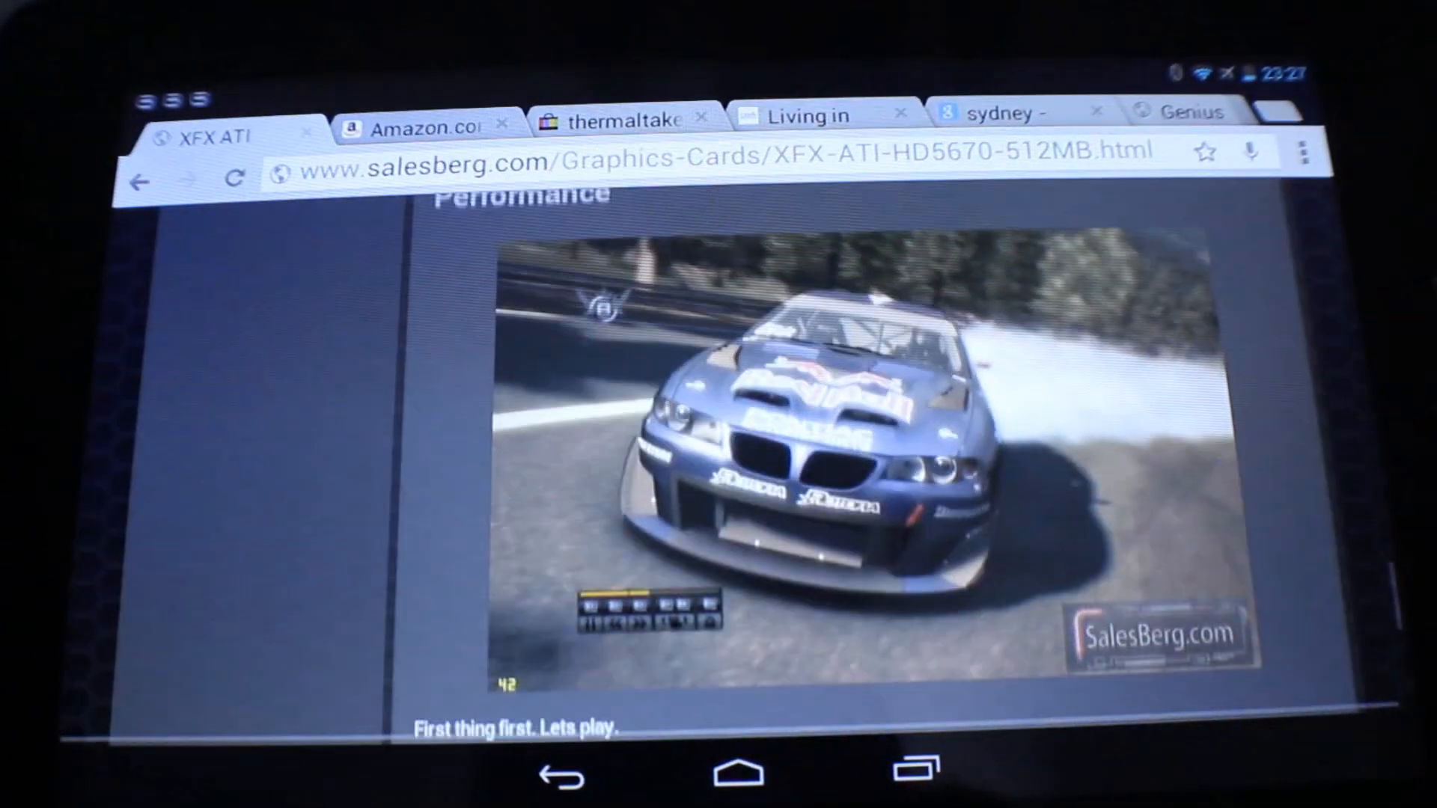
{"action": "left_click", "coordinate": [995, 114]}
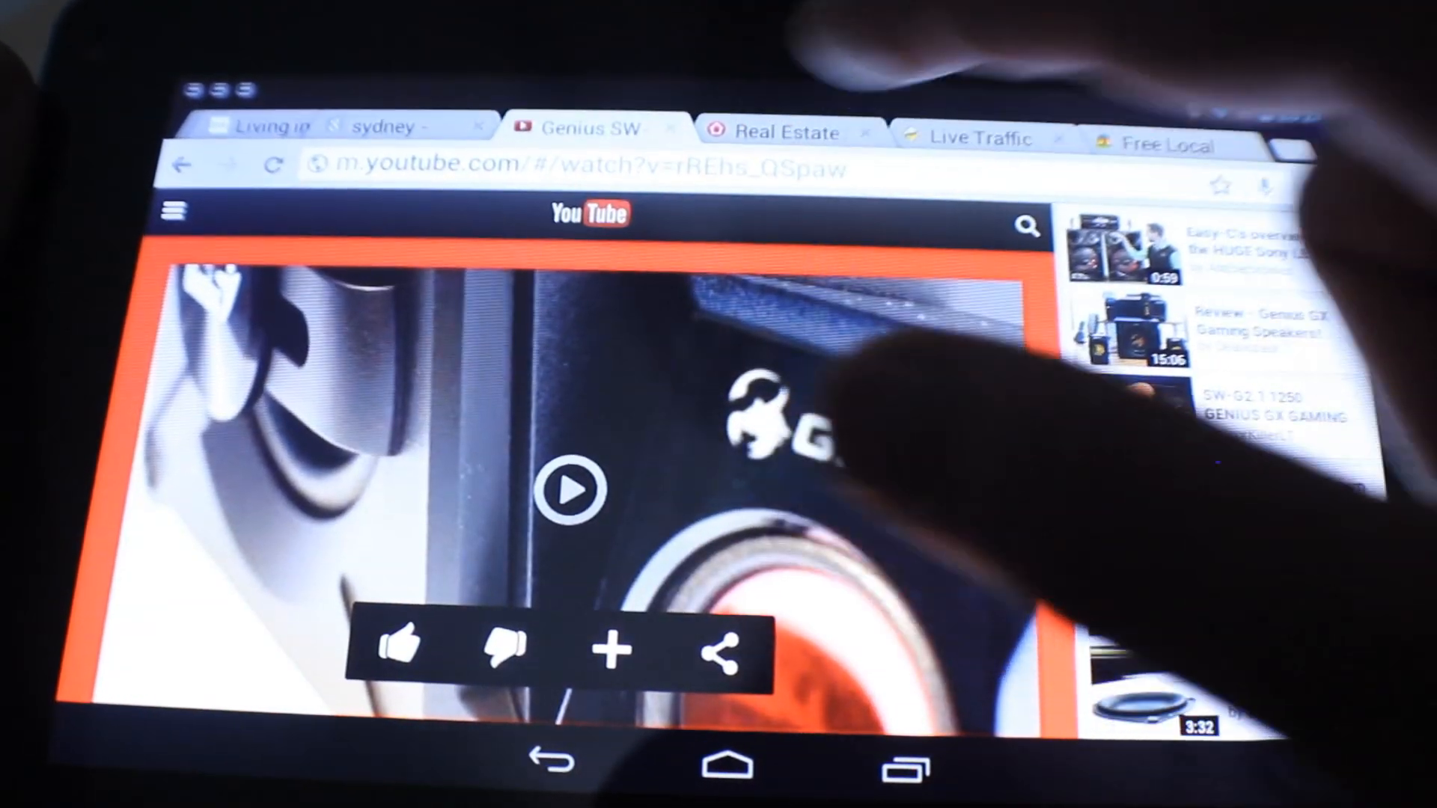
Switch to the realestate.com.au Manly NSW 2095 tab and scroll the listings
{"action": "left_click", "coordinate": [786, 134]}
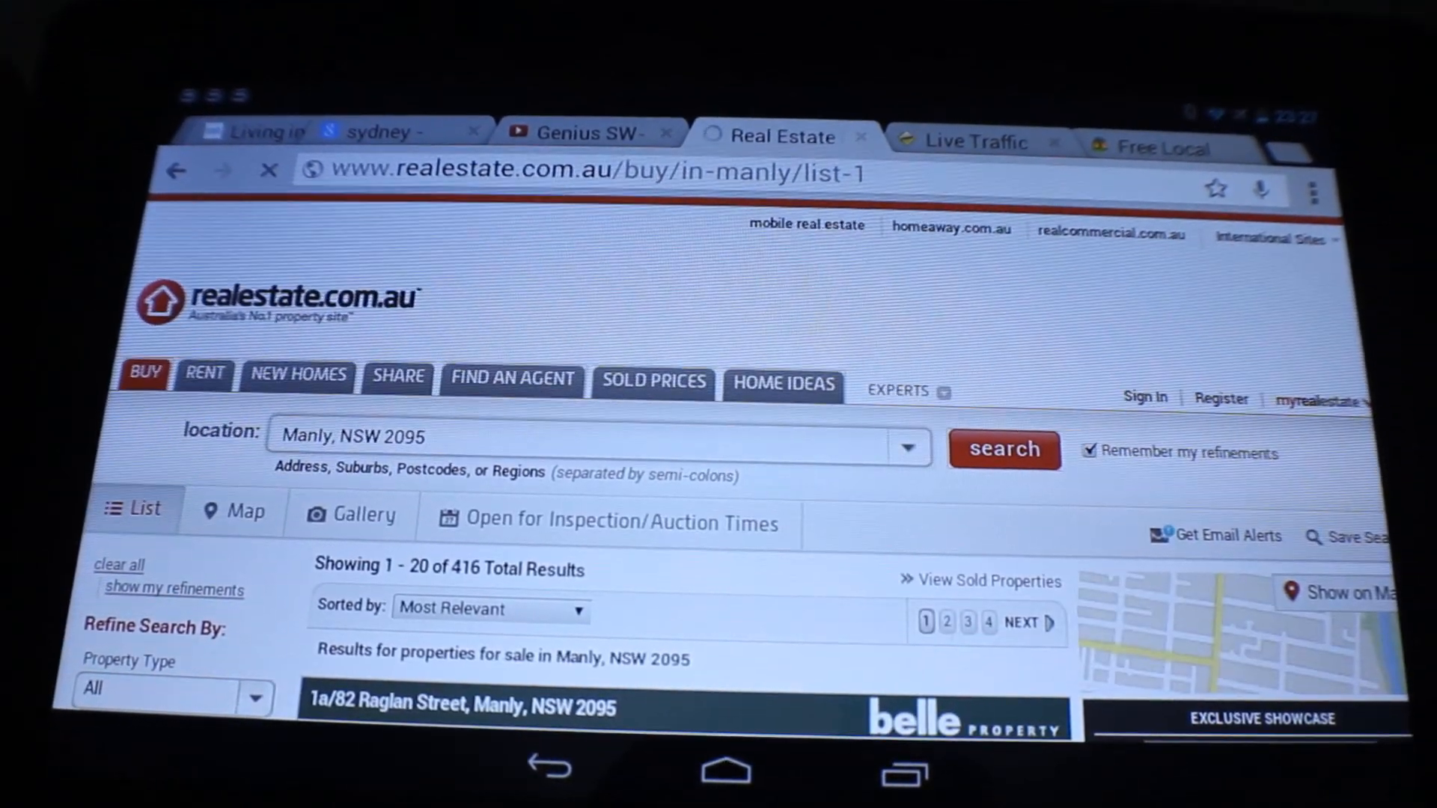
{"action": "scroll", "scroll_direction": "down", "scroll_amount": 3}
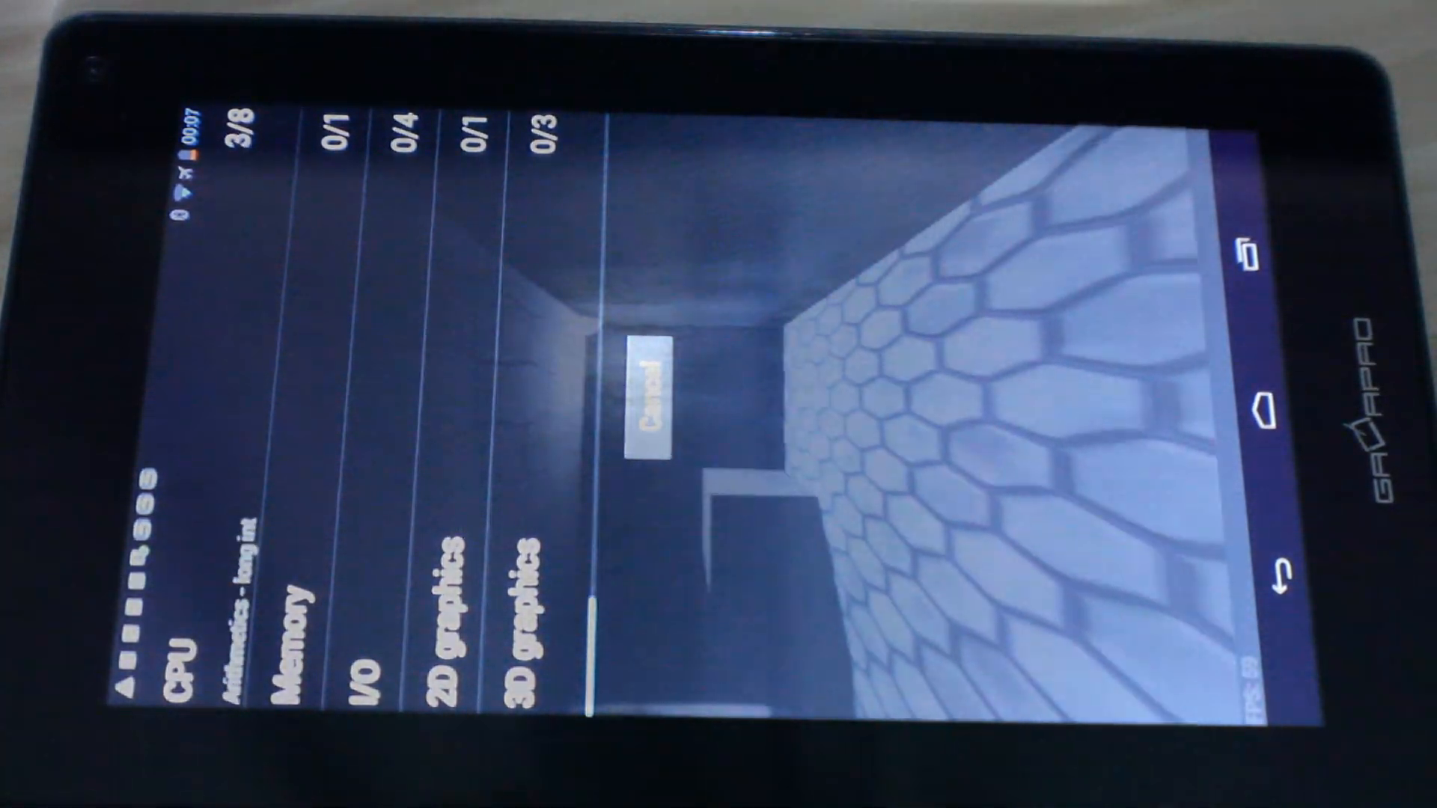
View and scroll Quadrant's score chart comparing this tablet with other devices
{"action": "left_click", "coordinate": [641, 403]}
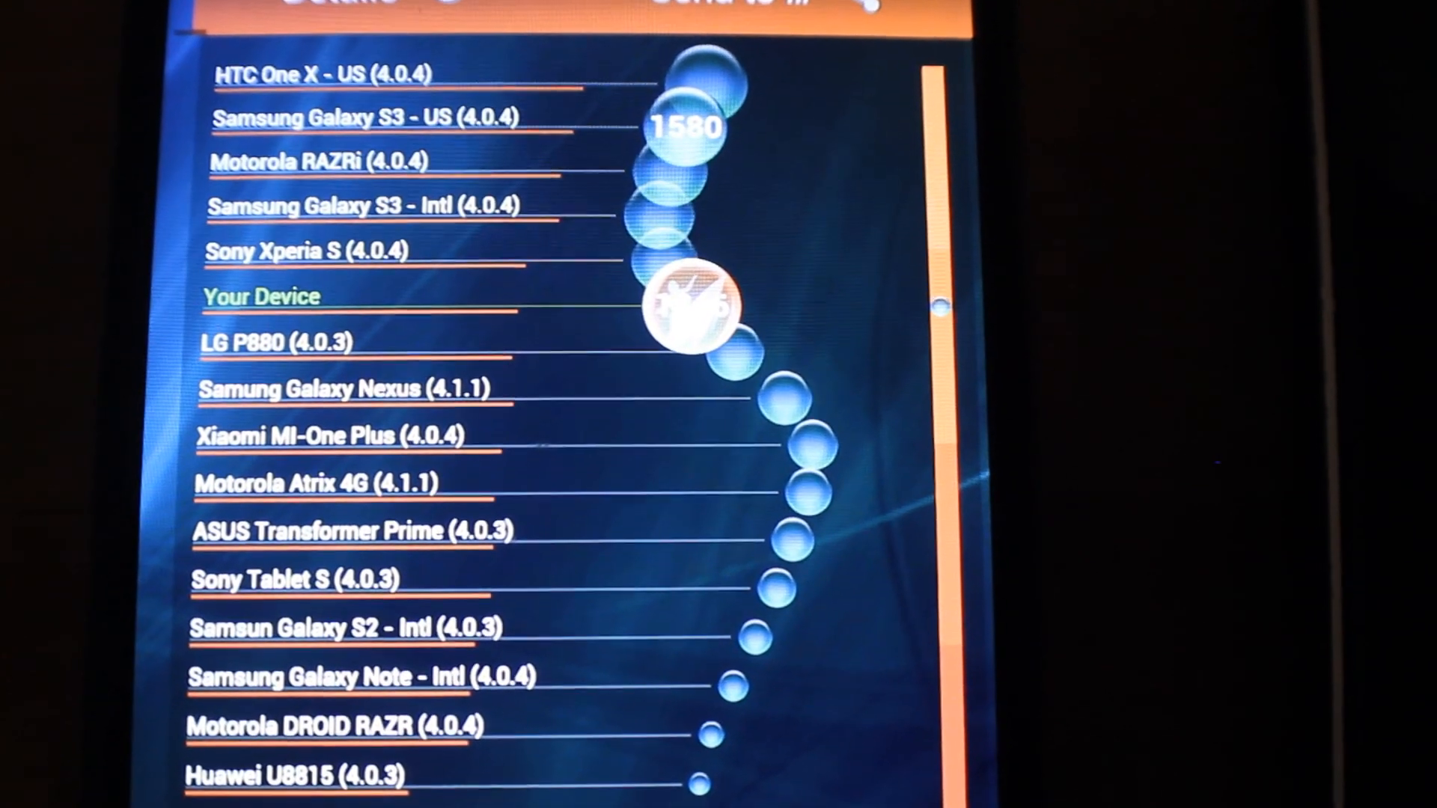
{"action": "scroll", "scroll_direction": "down", "scroll_amount": 3}
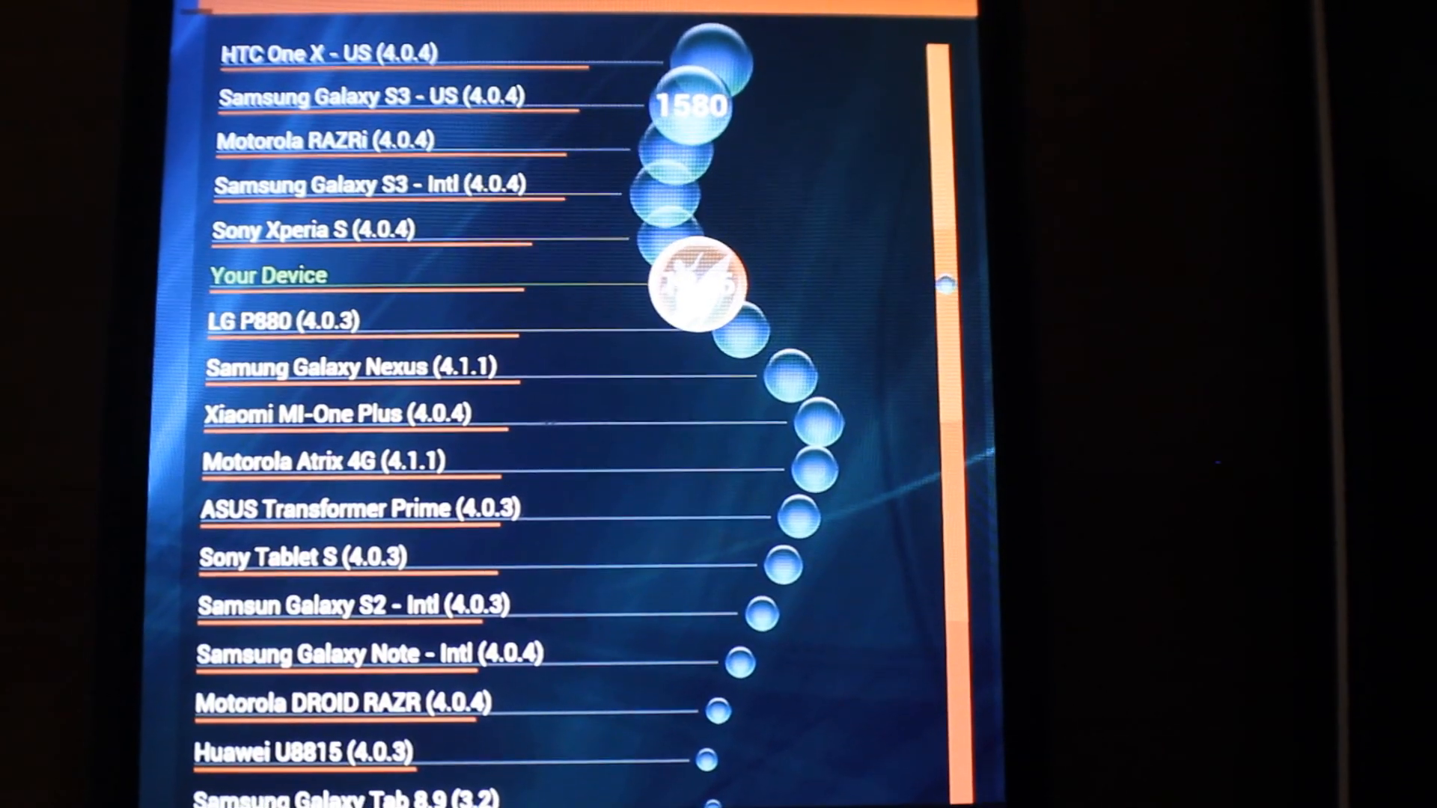